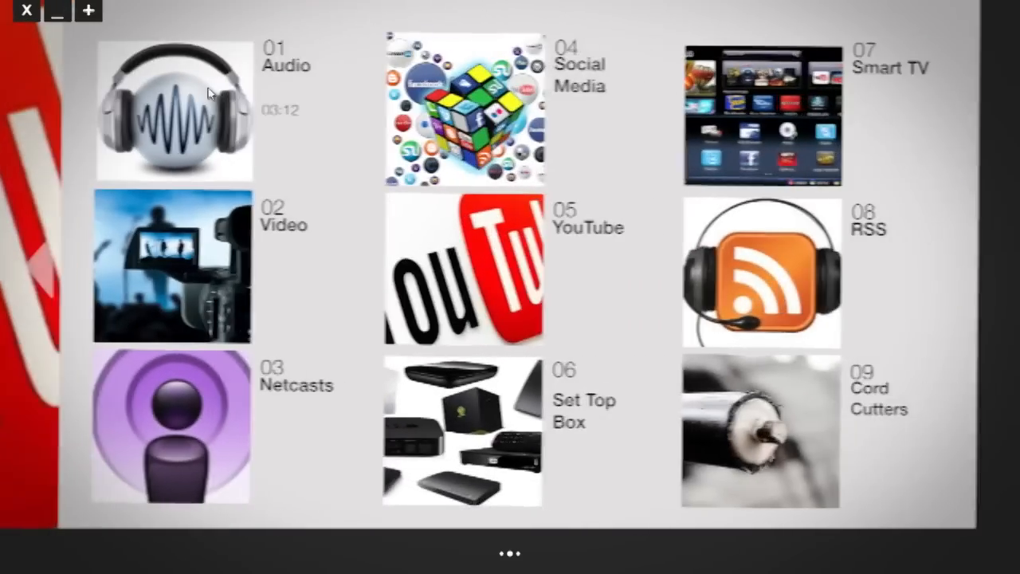
- Leave the slides and bring up ATEM Software Control's Switcher page linked to the ATEM Television Studio
{"action": "left_click", "coordinate": [172, 111]}
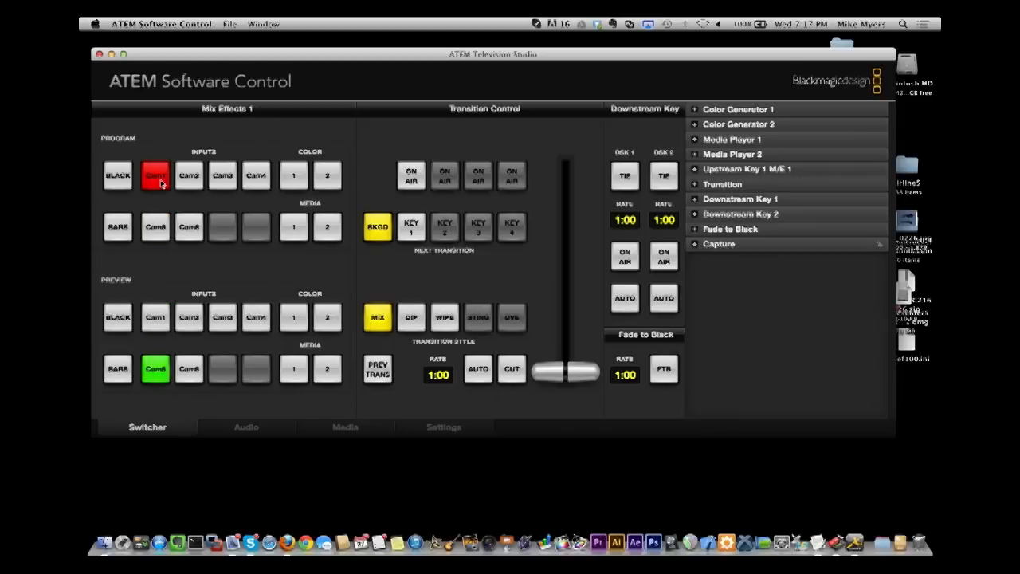
{"action": "mouse_move", "coordinate": [203, 90]}
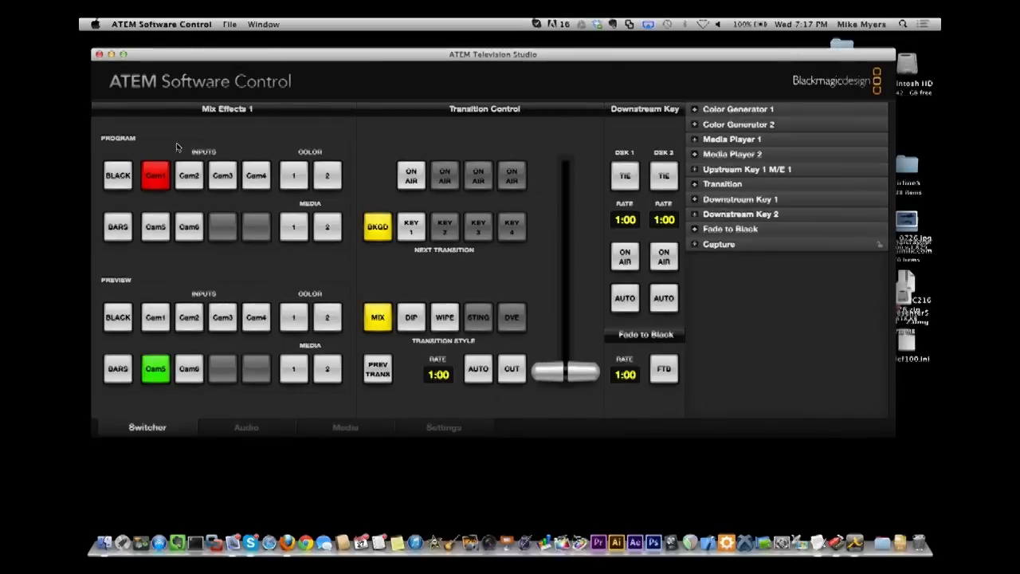
{"action": "mouse_move", "coordinate": [109, 293]}
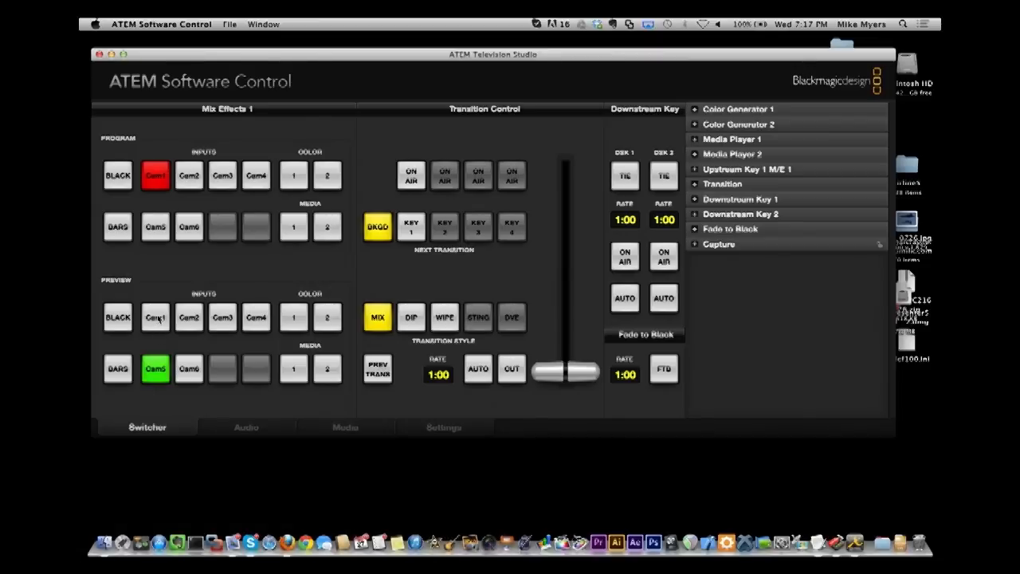
- Briefly cue Cam2 on preview, restore the previous camera, then move to the Media page with its empty media pool
{"action": "left_click", "coordinate": [154, 317]}
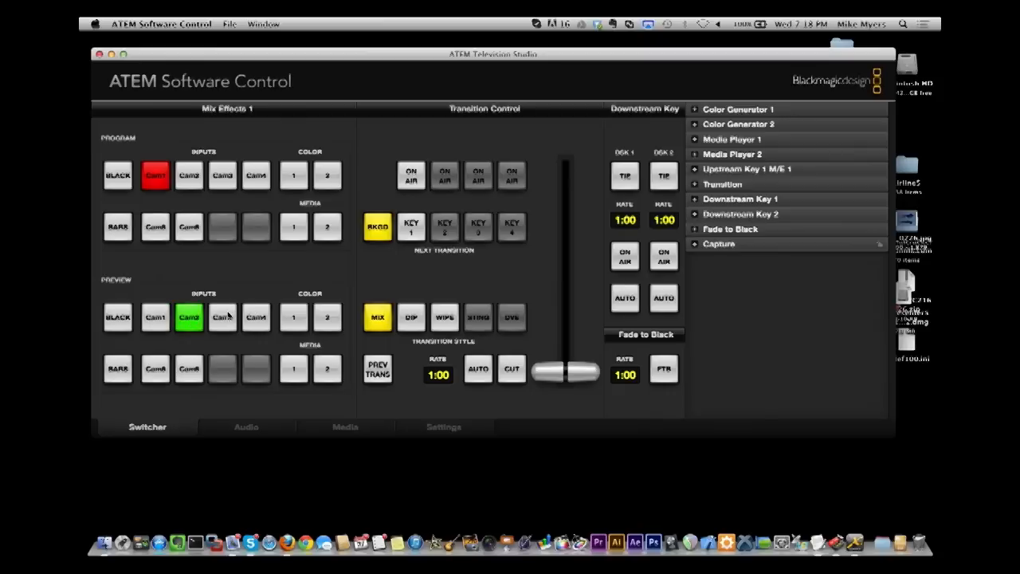
{"action": "left_click", "coordinate": [223, 315]}
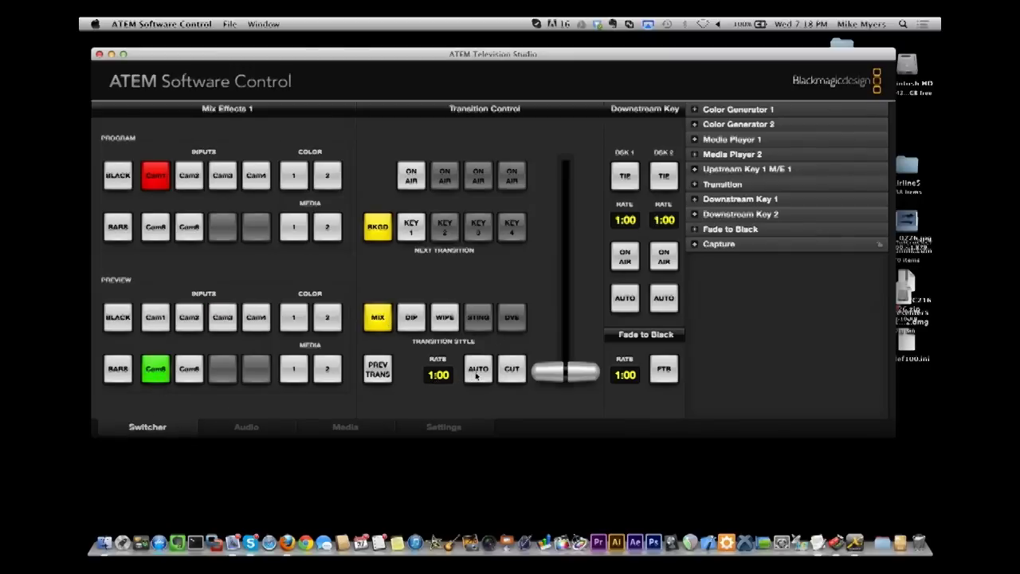
{"action": "left_click", "coordinate": [478, 368]}
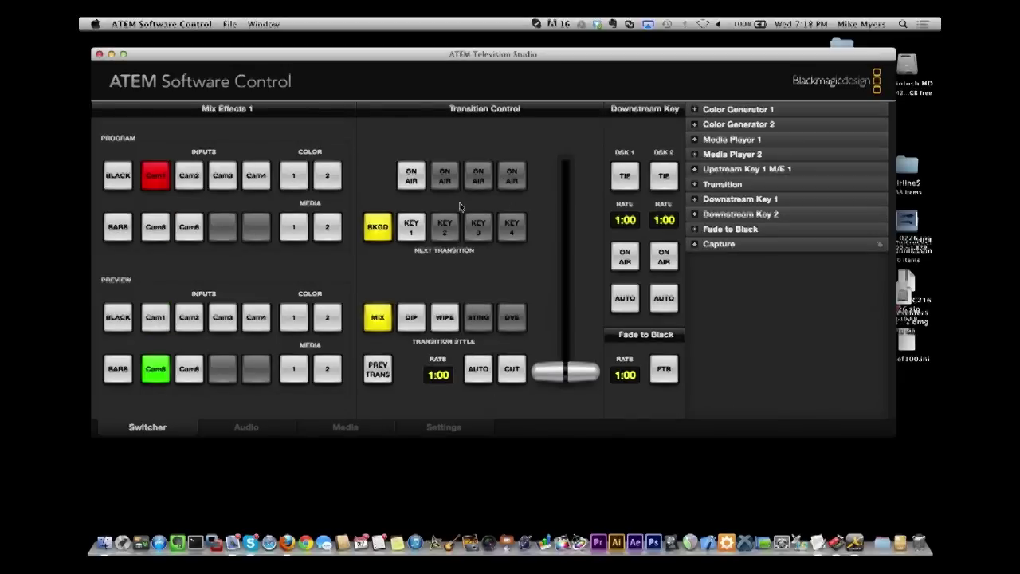
{"action": "mouse_move", "coordinate": [288, 301]}
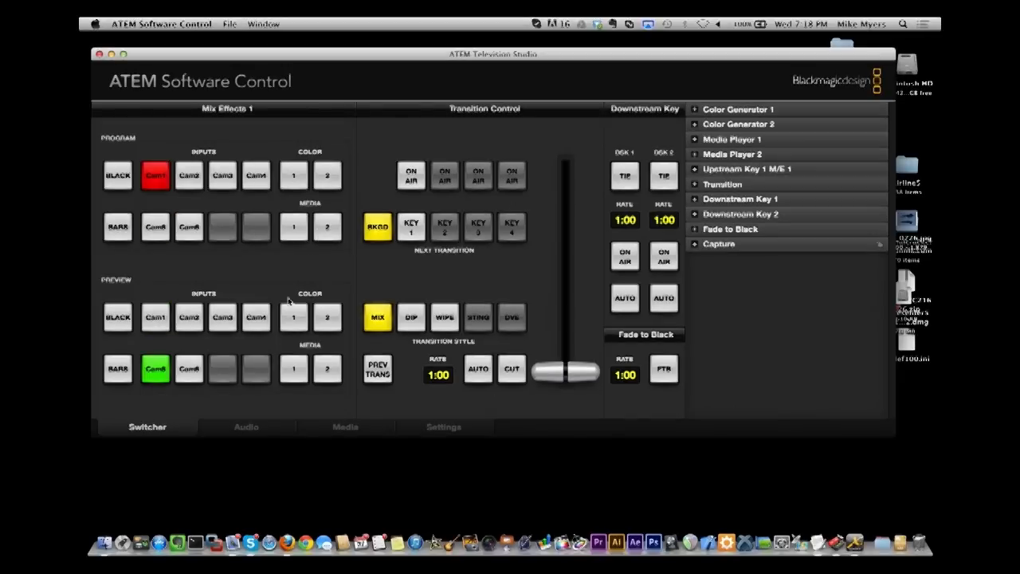
{"action": "left_click", "coordinate": [344, 427]}
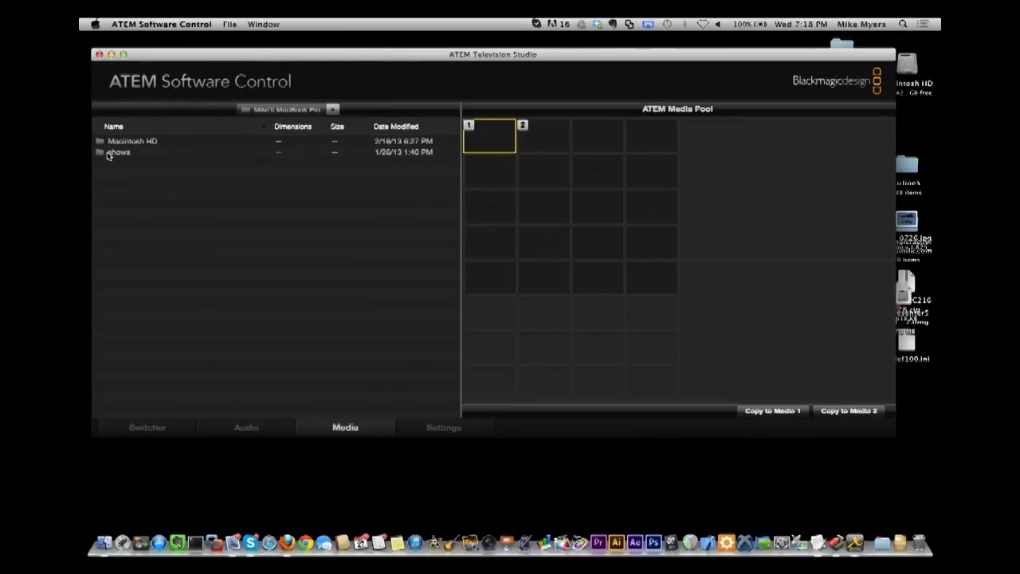
{"action": "double_click", "coordinate": [118, 153]}
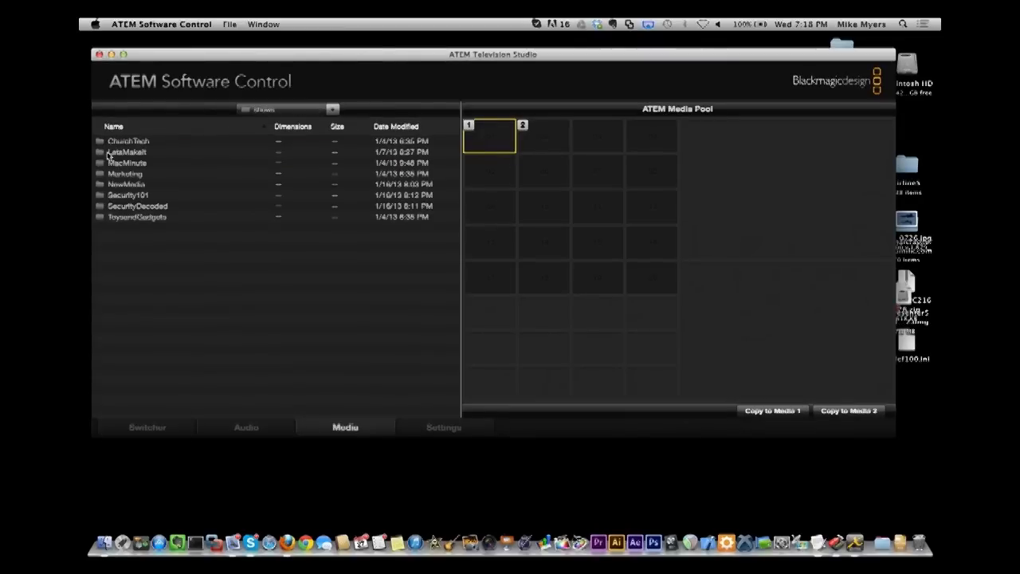
{"action": "mouse_move", "coordinate": [121, 174]}
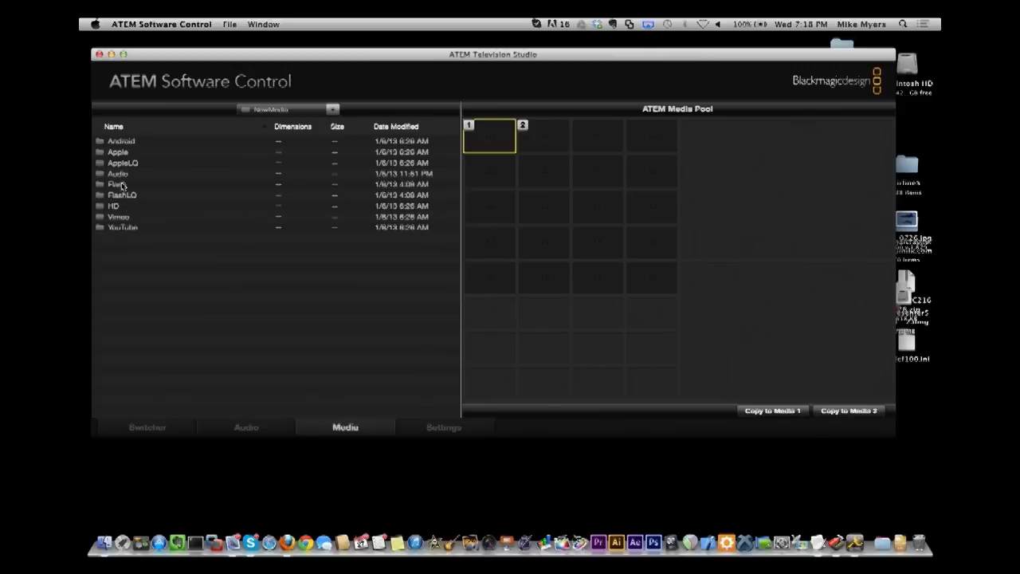
{"action": "mouse_move", "coordinate": [252, 343]}
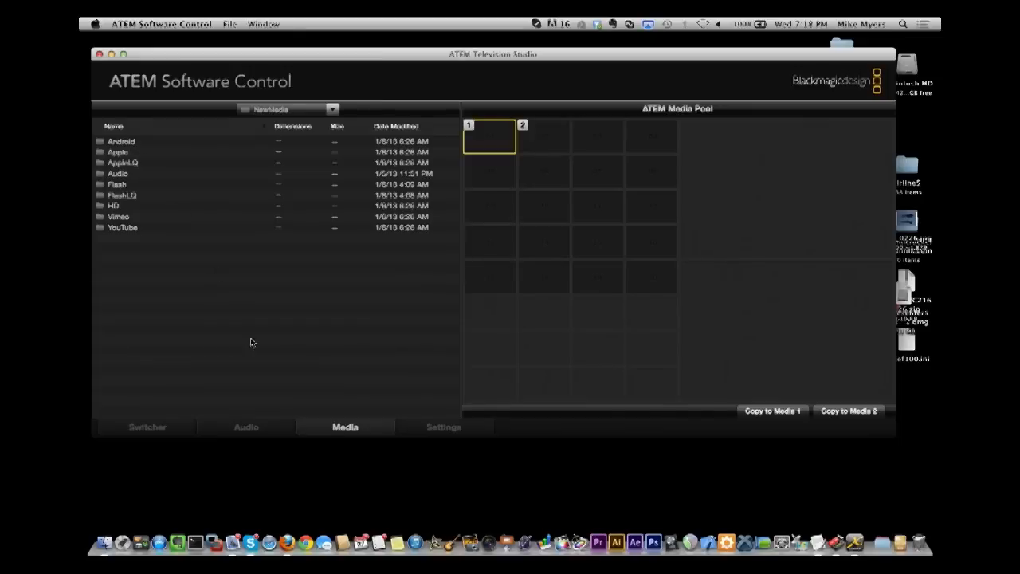
{"action": "mouse_move", "coordinate": [185, 423]}
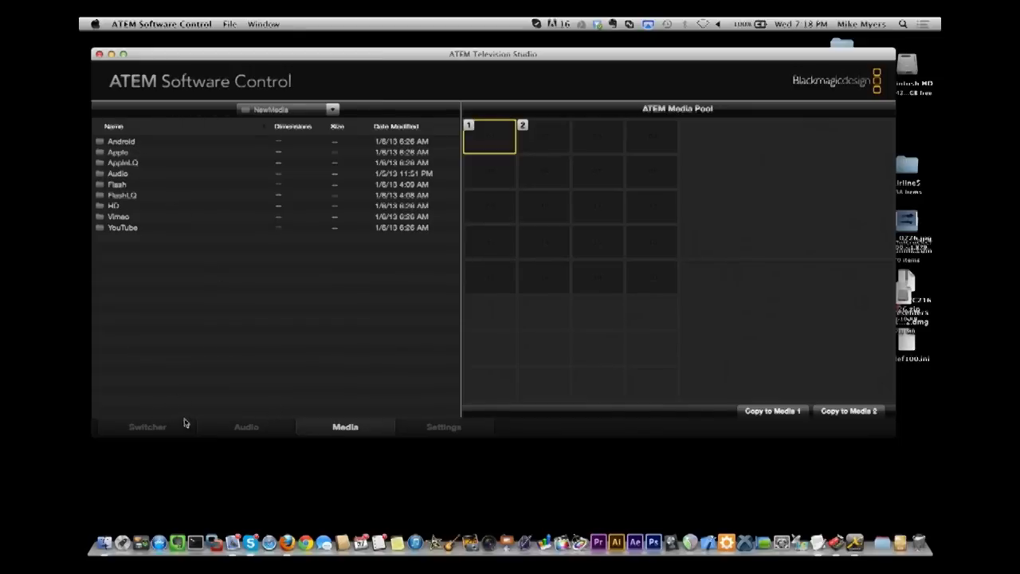
{"action": "mouse_move", "coordinate": [280, 109]}
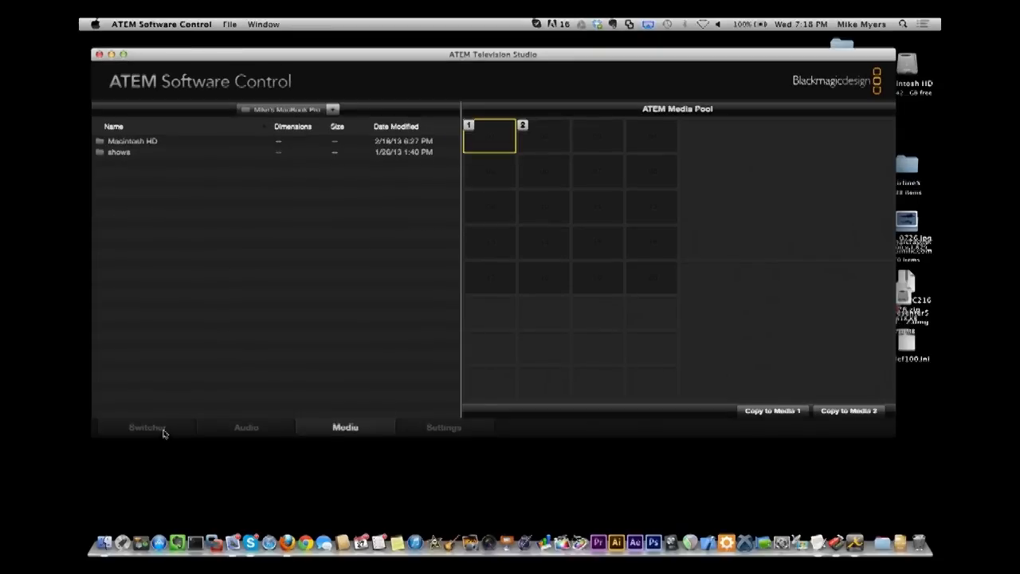
{"action": "mouse_move", "coordinate": [239, 431]}
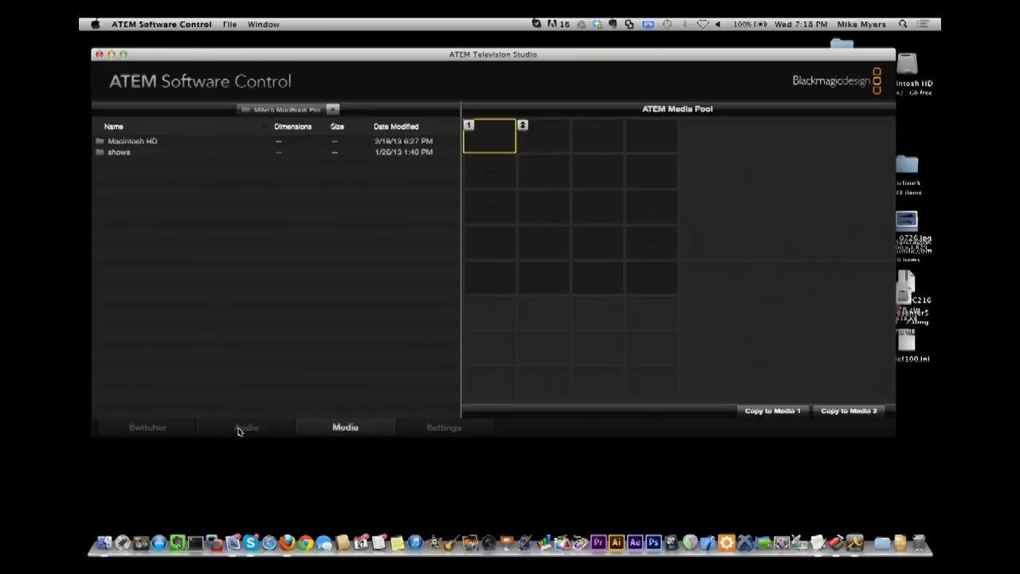
- On the Audio mixer, switch Cam3, Cam4 and Cam5 audio into the mix and back off again
{"action": "left_click", "coordinate": [245, 427]}
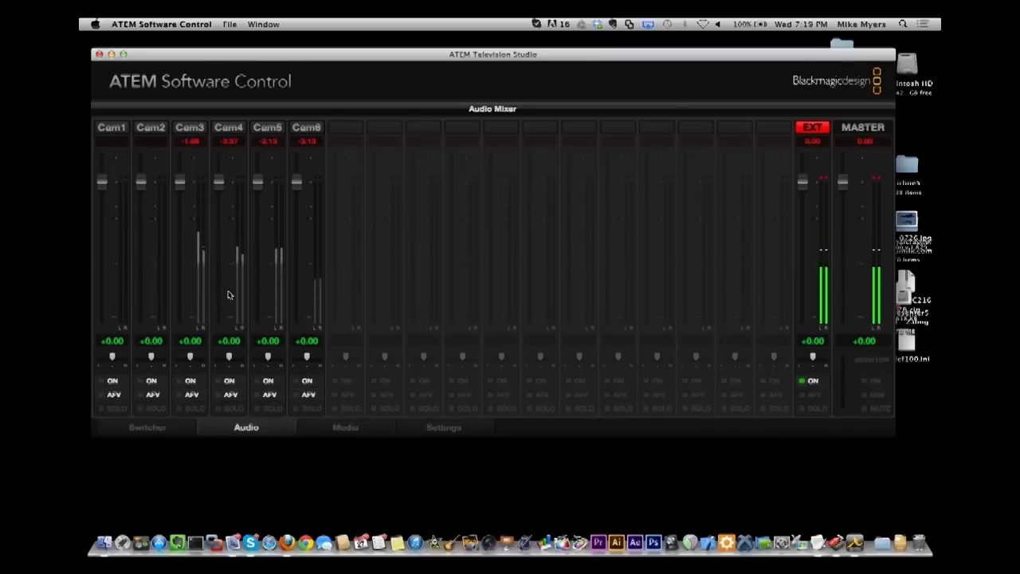
{"action": "mouse_move", "coordinate": [309, 280]}
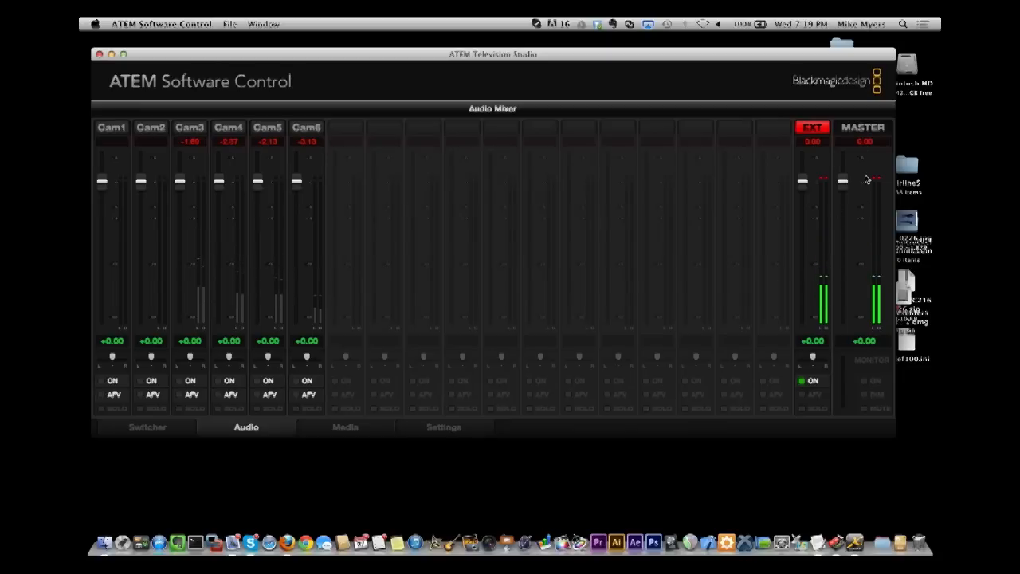
{"action": "mouse_move", "coordinate": [162, 263]}
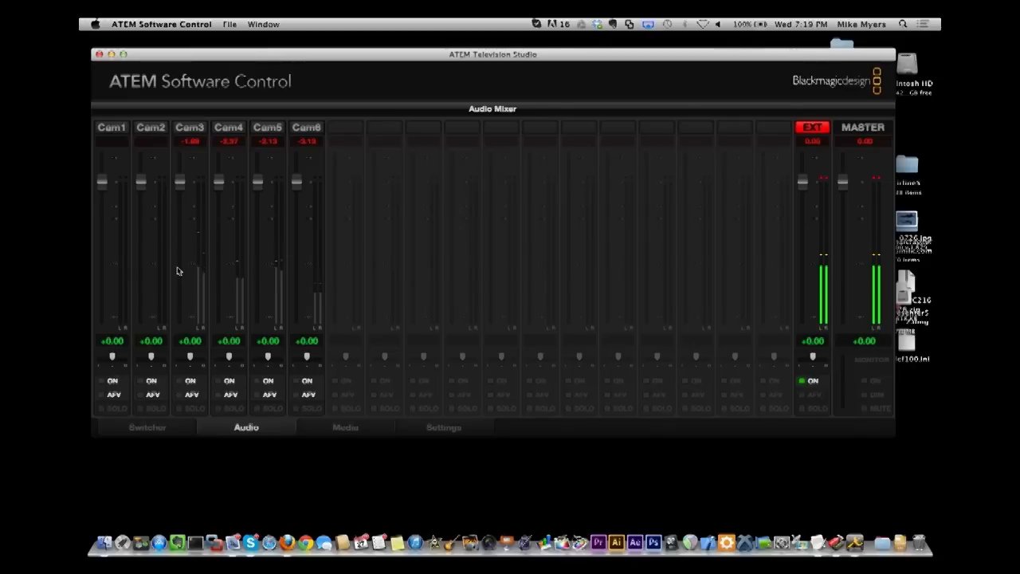
{"action": "mouse_move", "coordinate": [180, 384]}
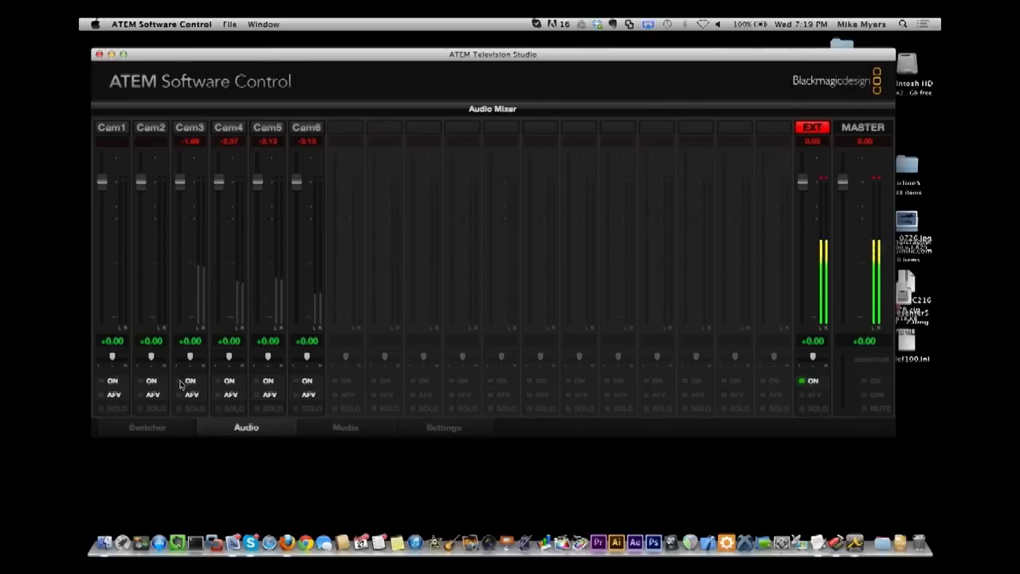
{"action": "left_click", "coordinate": [189, 379]}
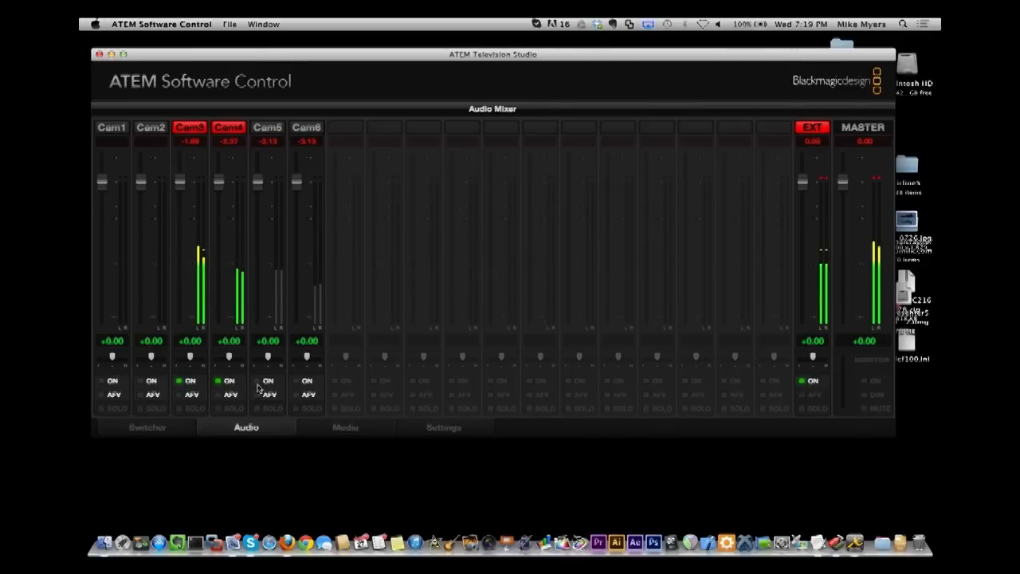
{"action": "left_click", "coordinate": [258, 379]}
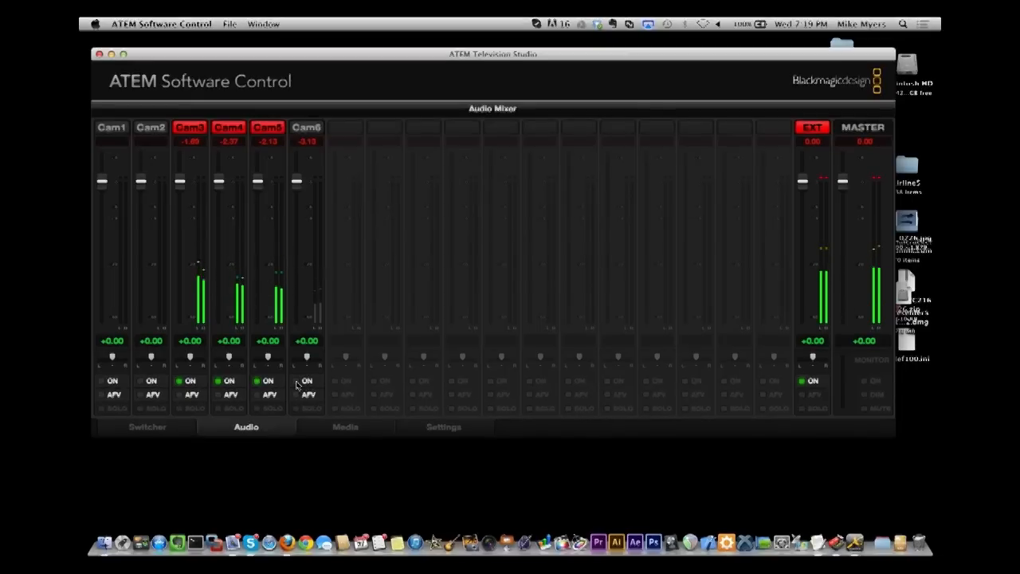
{"action": "left_click", "coordinate": [306, 379]}
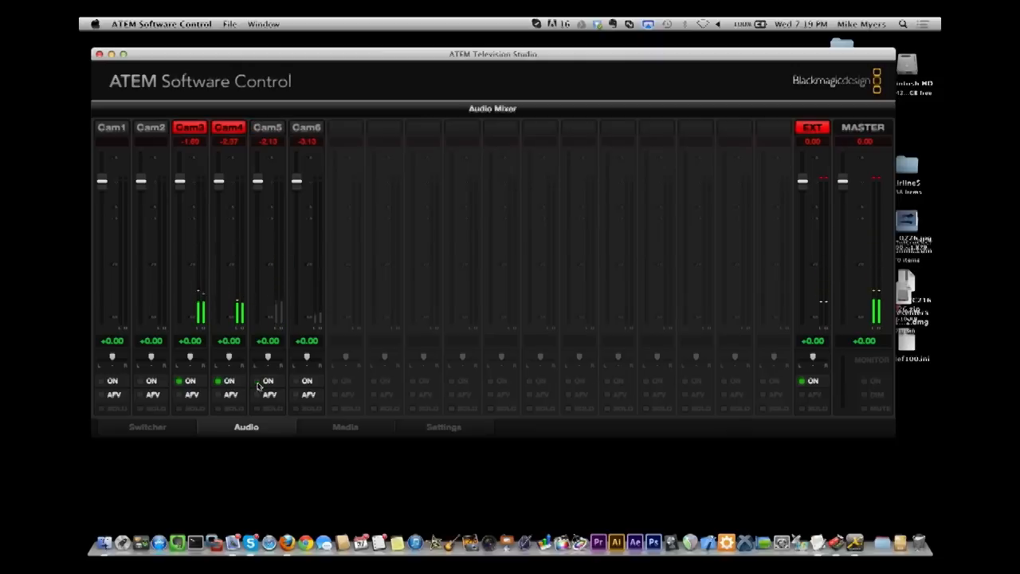
{"action": "left_click", "coordinate": [150, 379]}
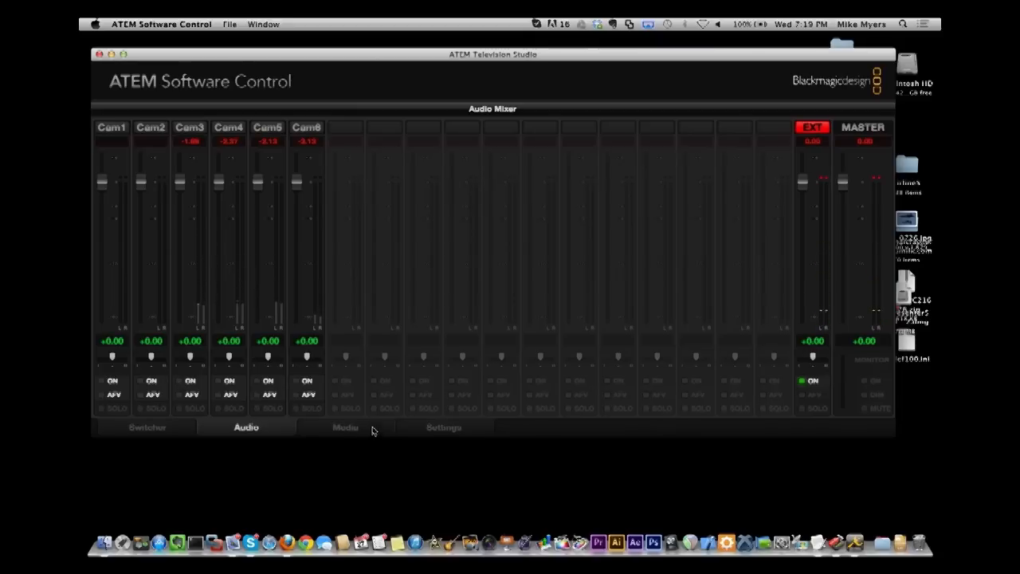
{"action": "left_click", "coordinate": [344, 428]}
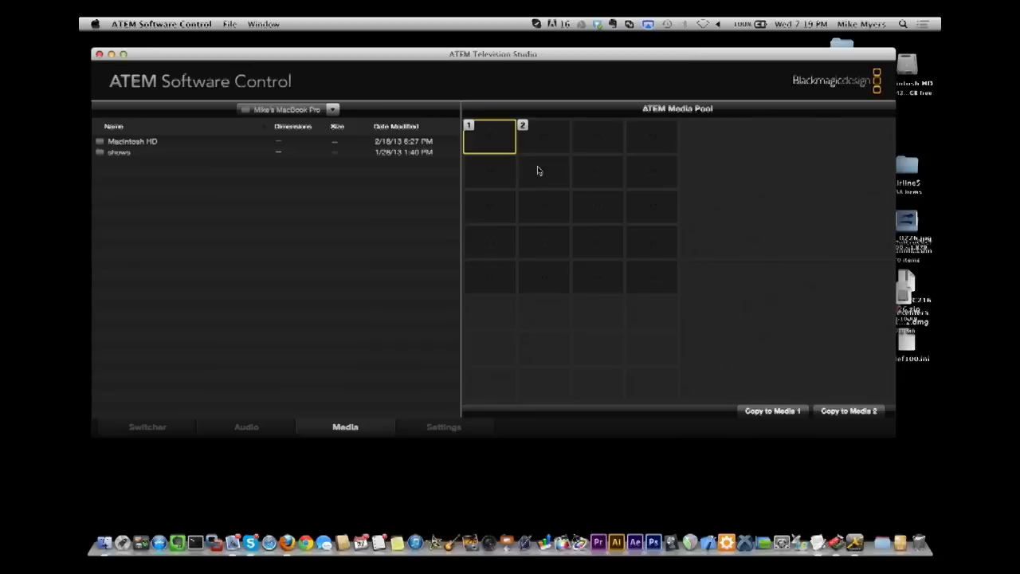
{"action": "mouse_move", "coordinate": [487, 249]}
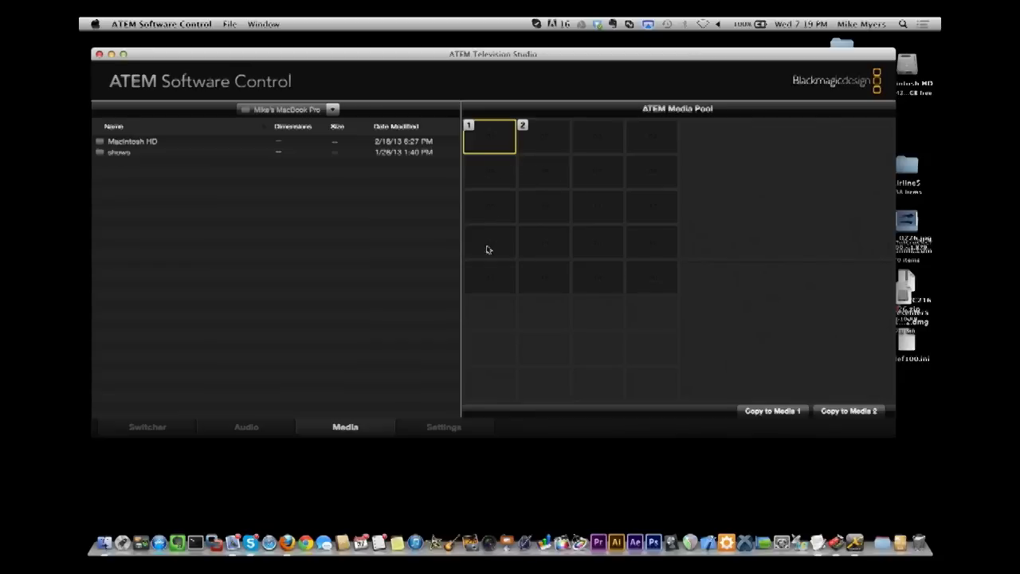
{"action": "mouse_move", "coordinate": [432, 427]}
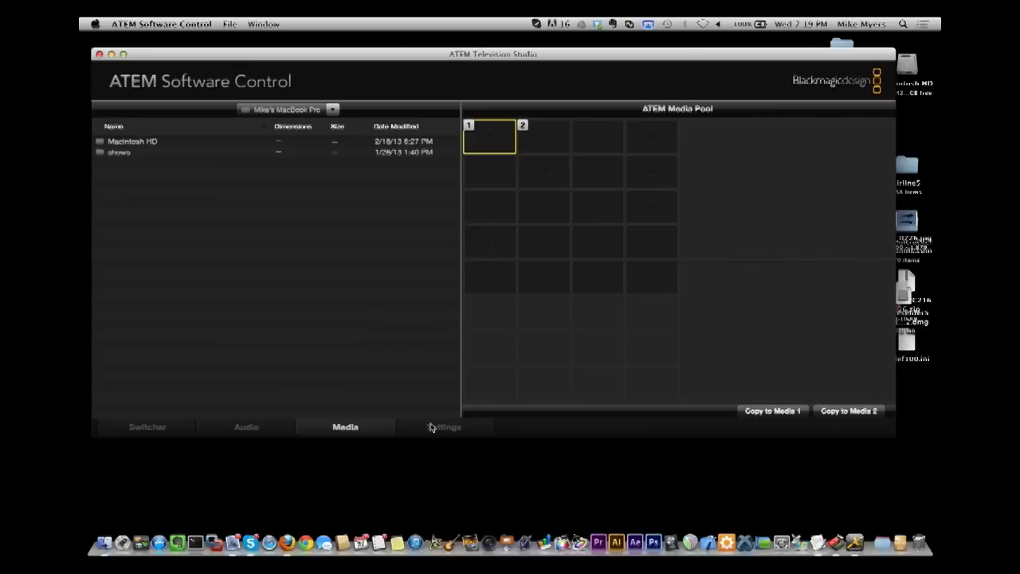
{"action": "left_click", "coordinate": [443, 428]}
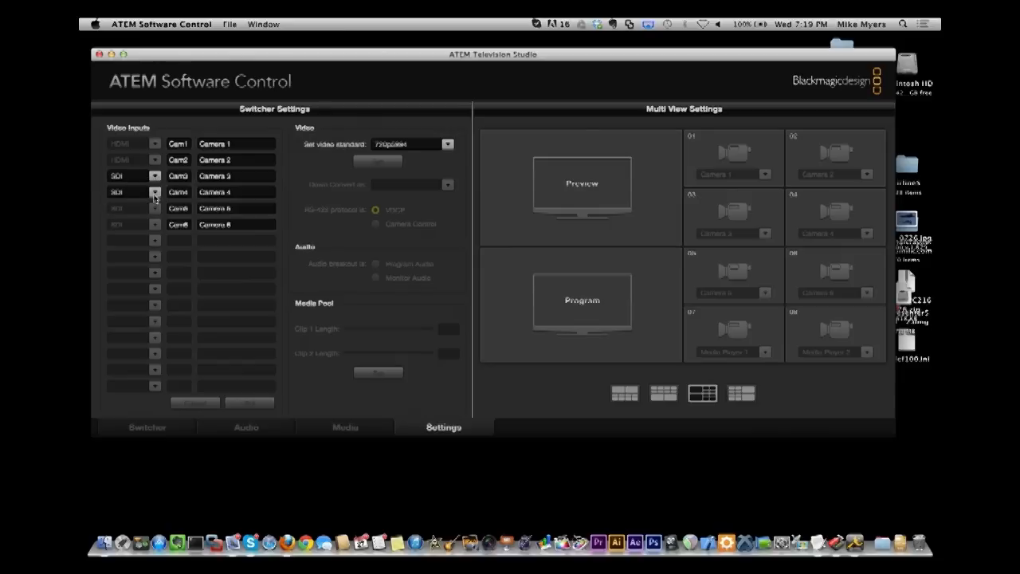
{"action": "left_click", "coordinate": [155, 192]}
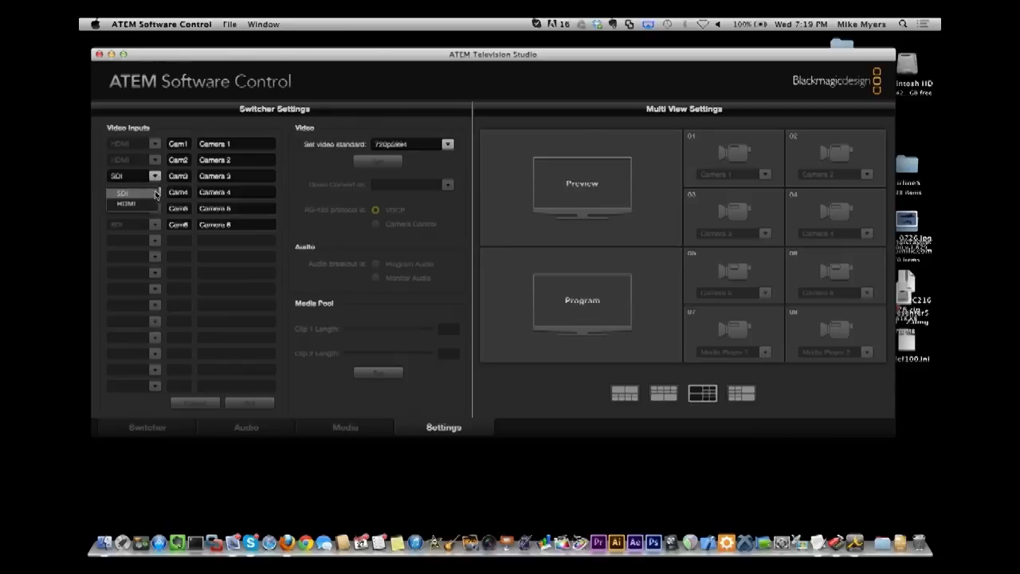
{"action": "left_click", "coordinate": [121, 191]}
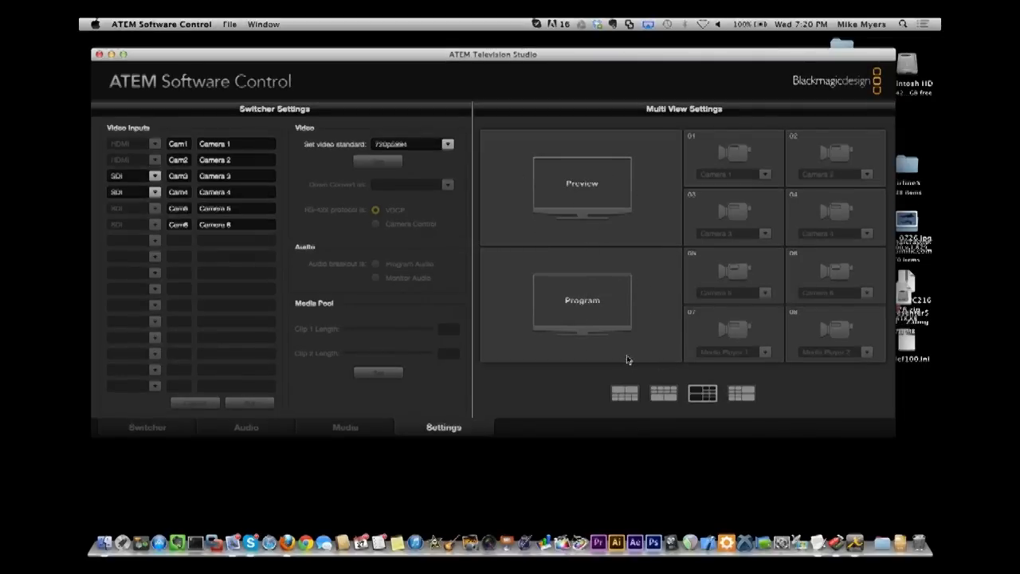
{"action": "mouse_move", "coordinate": [641, 373]}
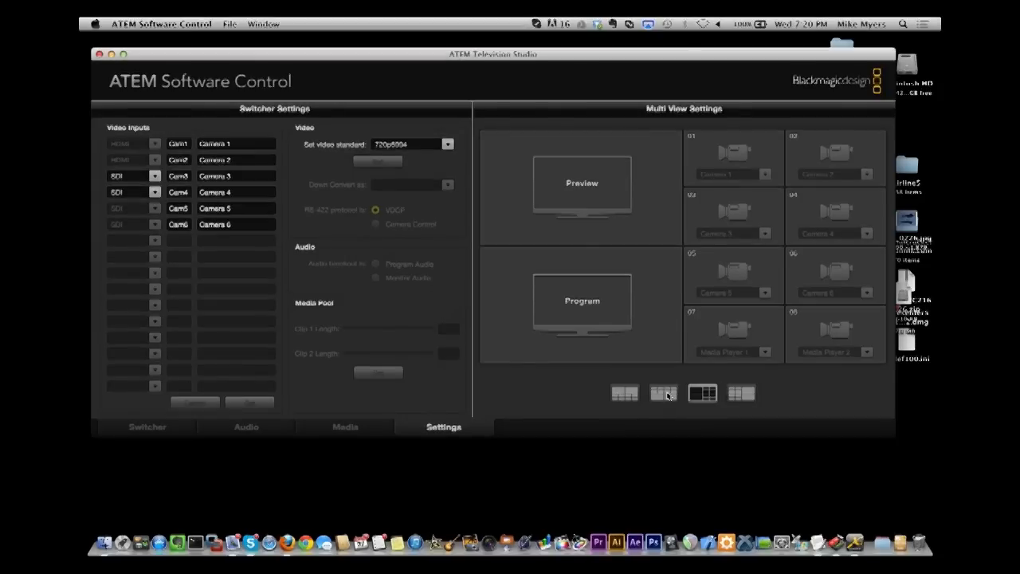
{"action": "left_click", "coordinate": [663, 392]}
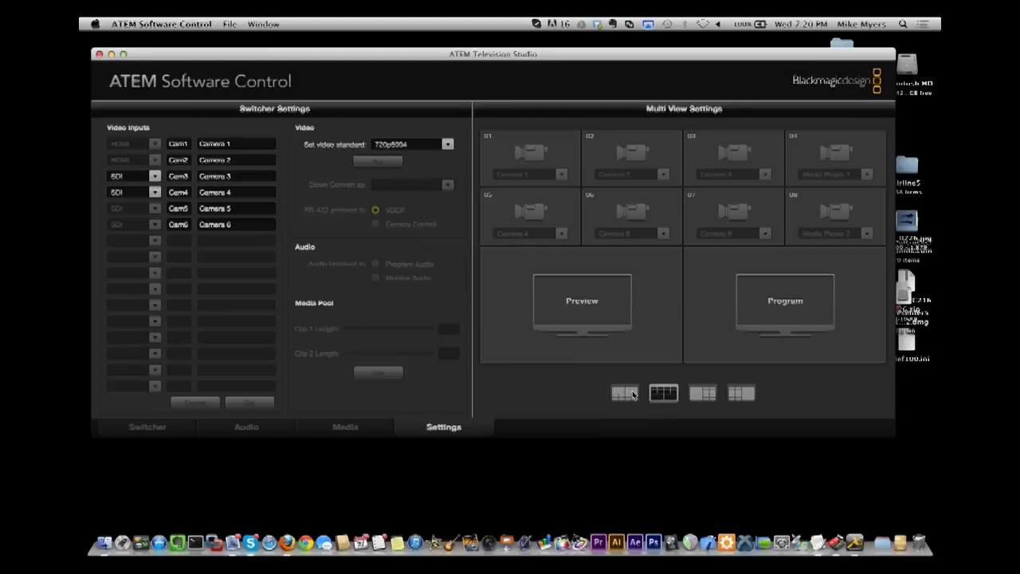
{"action": "left_click", "coordinate": [740, 392]}
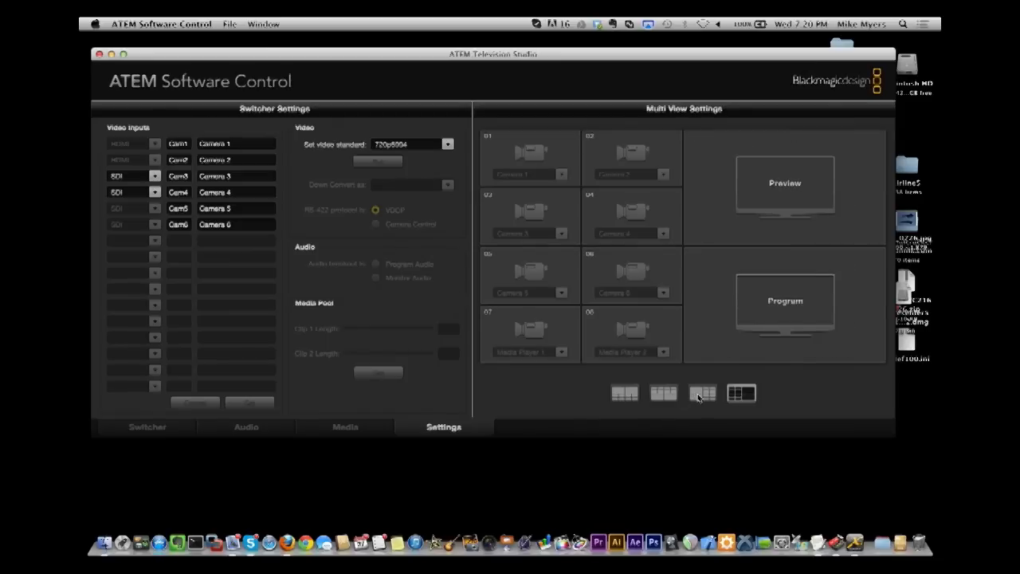
{"action": "left_click", "coordinate": [701, 392]}
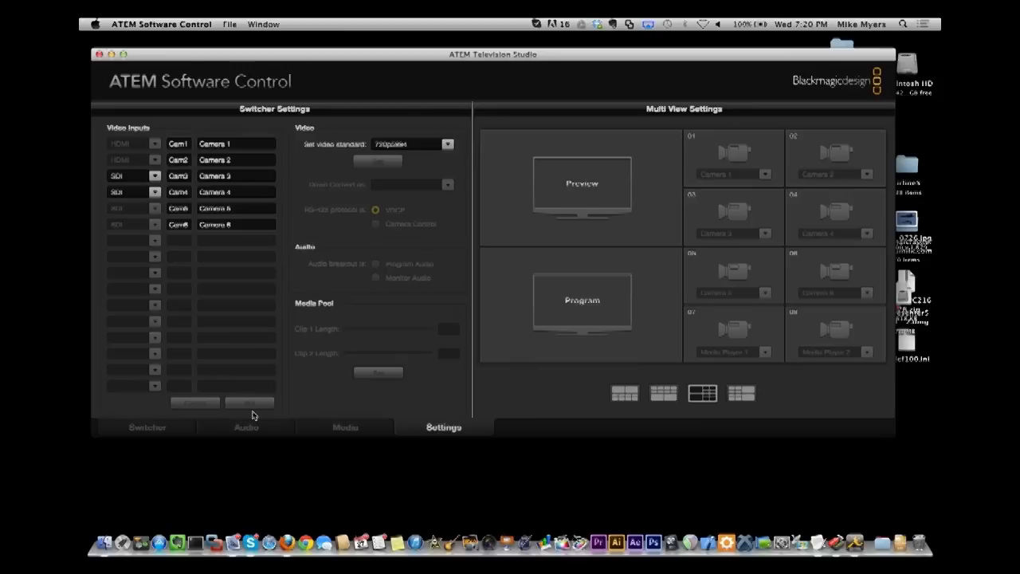
- Return from settings to the Switcher page with a camera on program and another on preview
{"action": "left_click", "coordinate": [146, 428]}
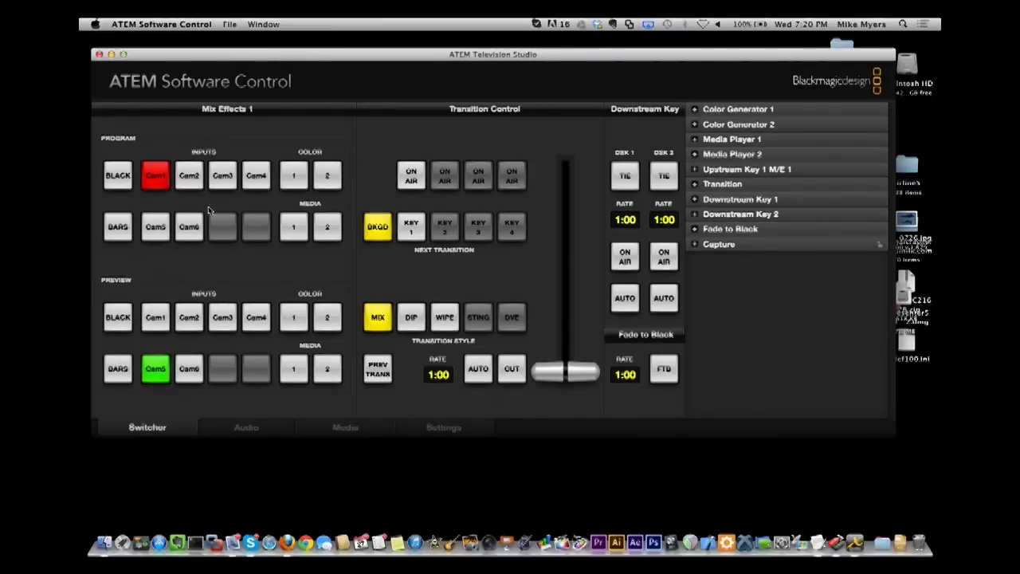
{"action": "mouse_move", "coordinate": [296, 185]}
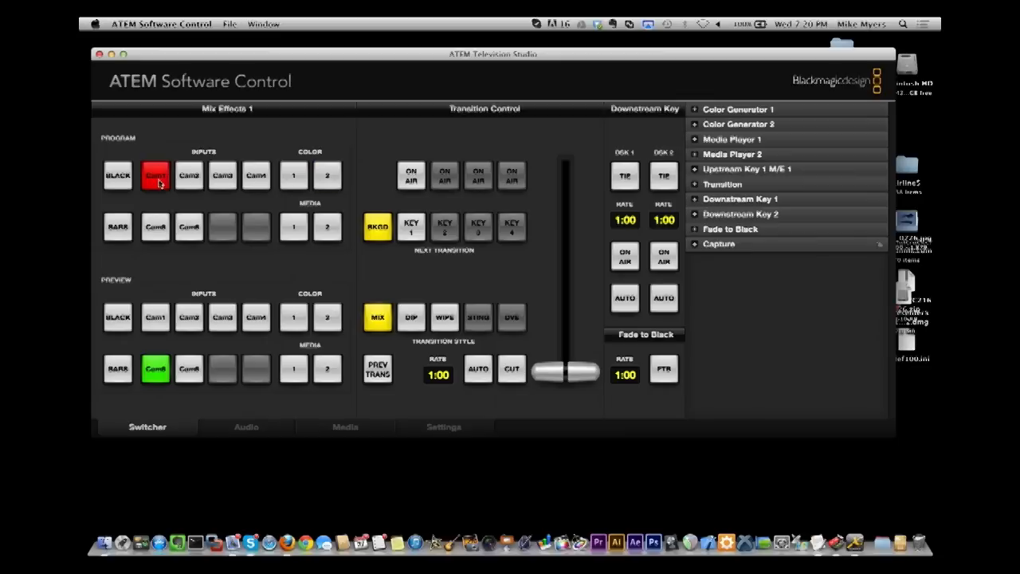
{"action": "mouse_move", "coordinate": [319, 191]}
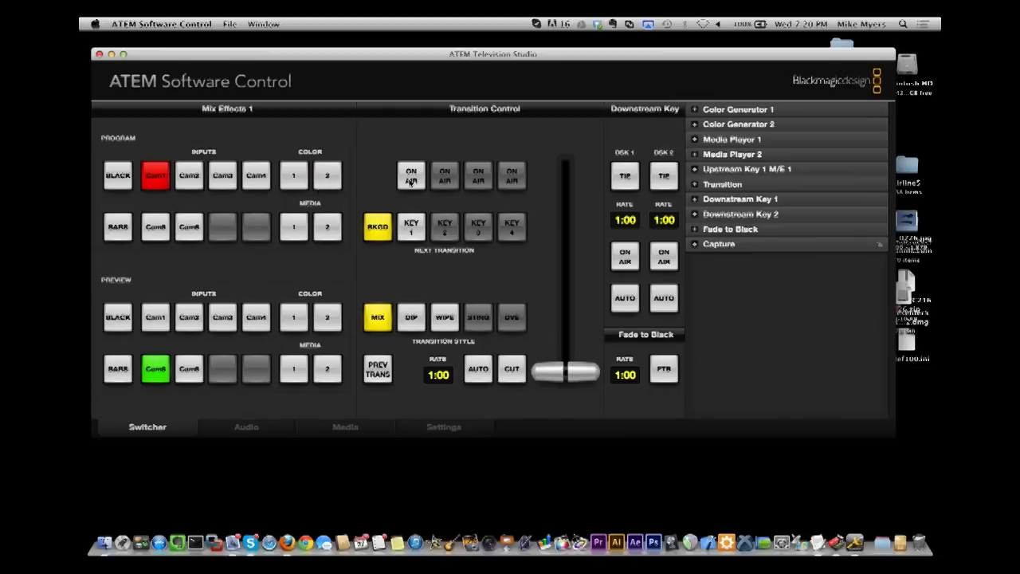
{"action": "mouse_move", "coordinate": [413, 206]}
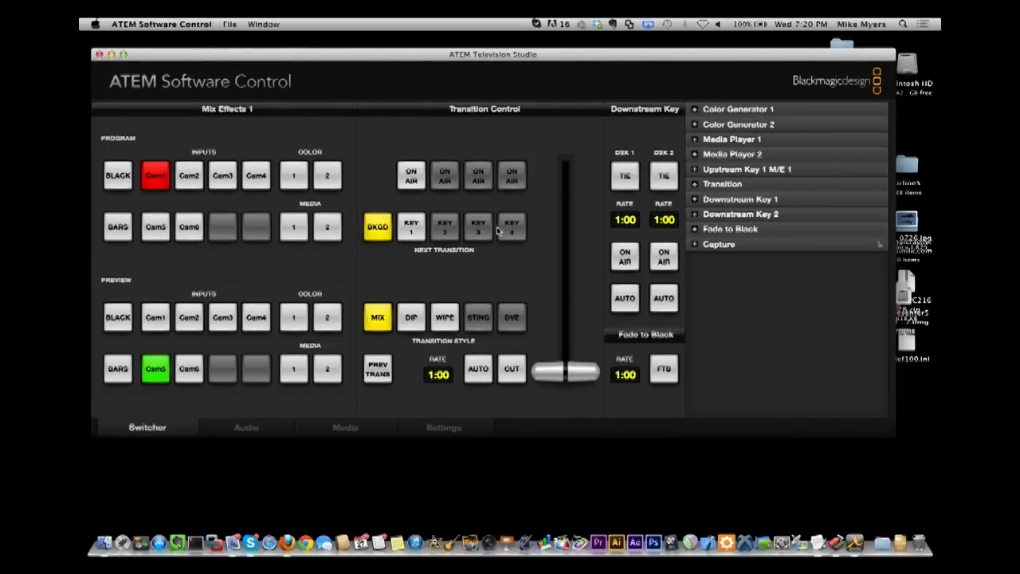
{"action": "mouse_move", "coordinate": [411, 226]}
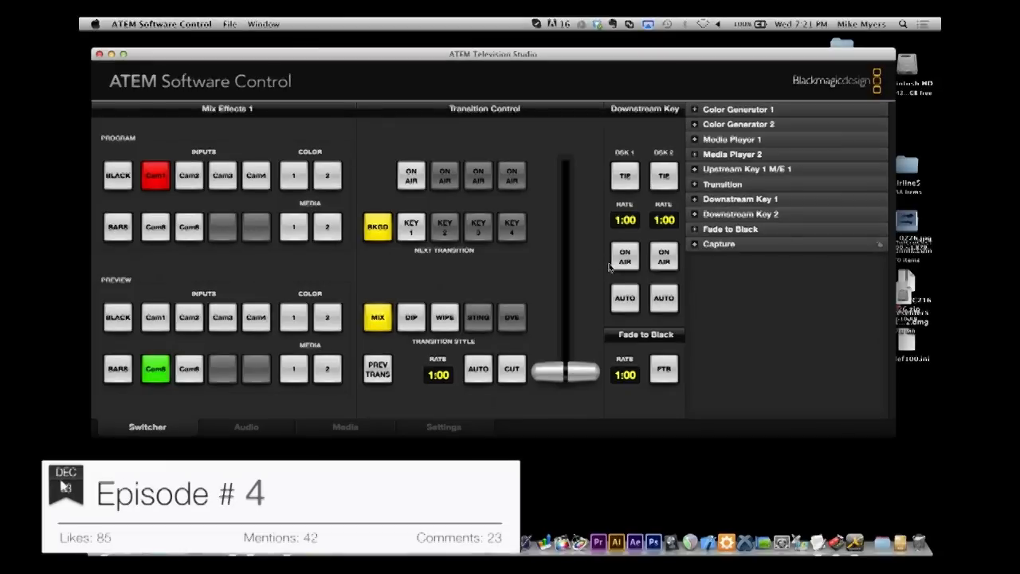
{"action": "left_click", "coordinate": [624, 255]}
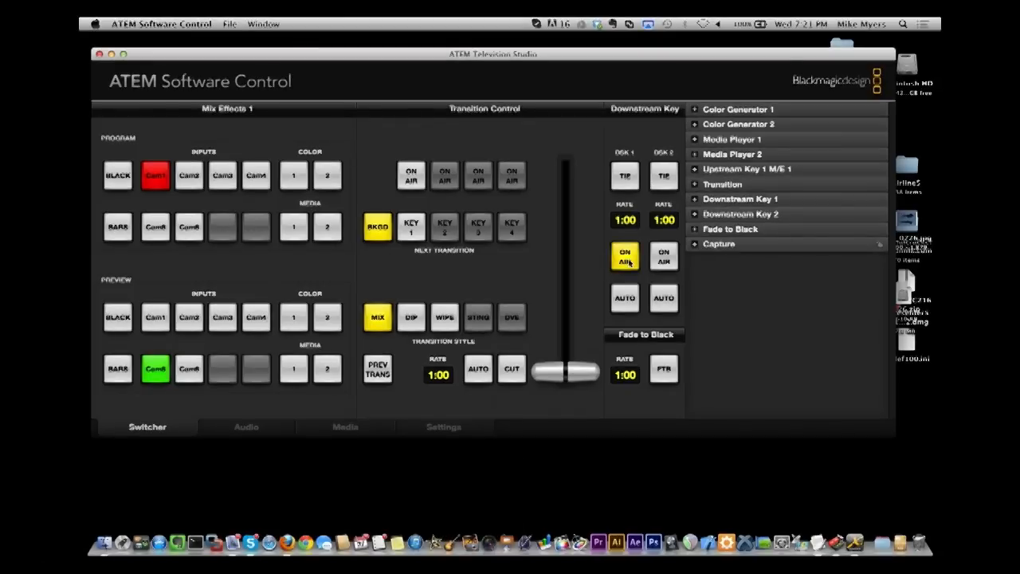
{"action": "left_click", "coordinate": [624, 255]}
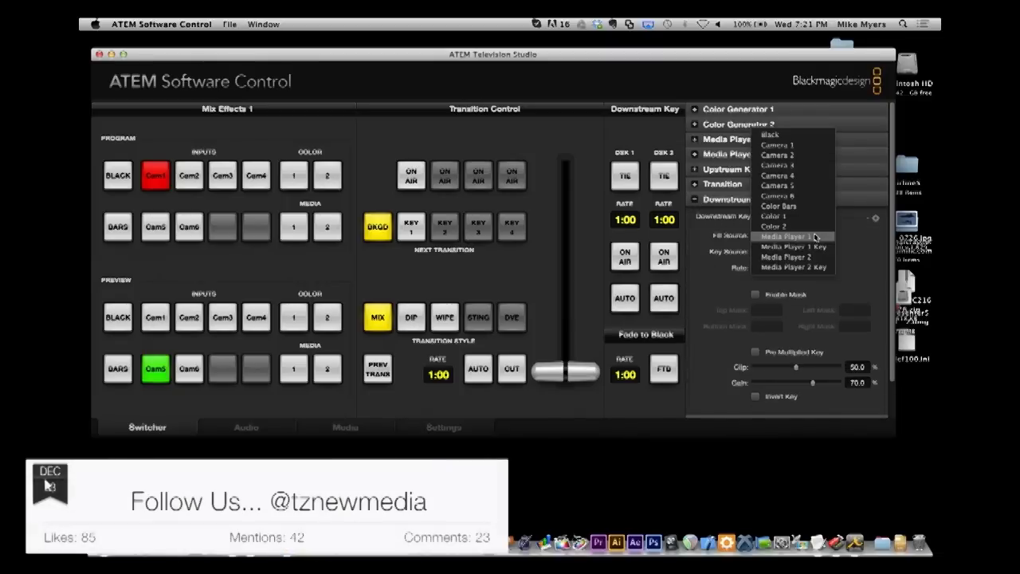
- Give downstream key 1 Camera 1 as fill and Color 1 as key, and toggle its On Air and Tie
{"action": "left_click", "coordinate": [788, 236]}
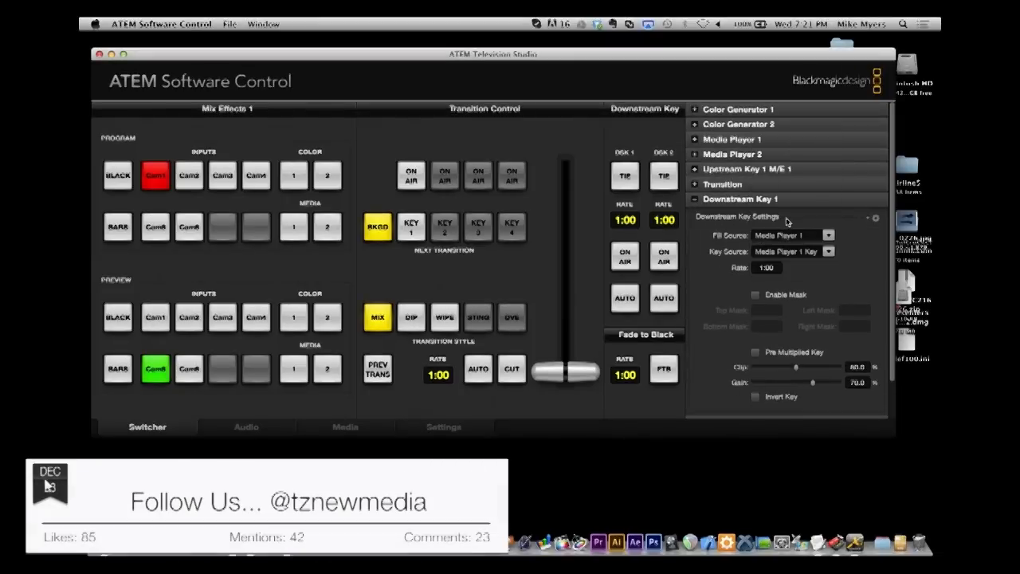
{"action": "left_click", "coordinate": [793, 234]}
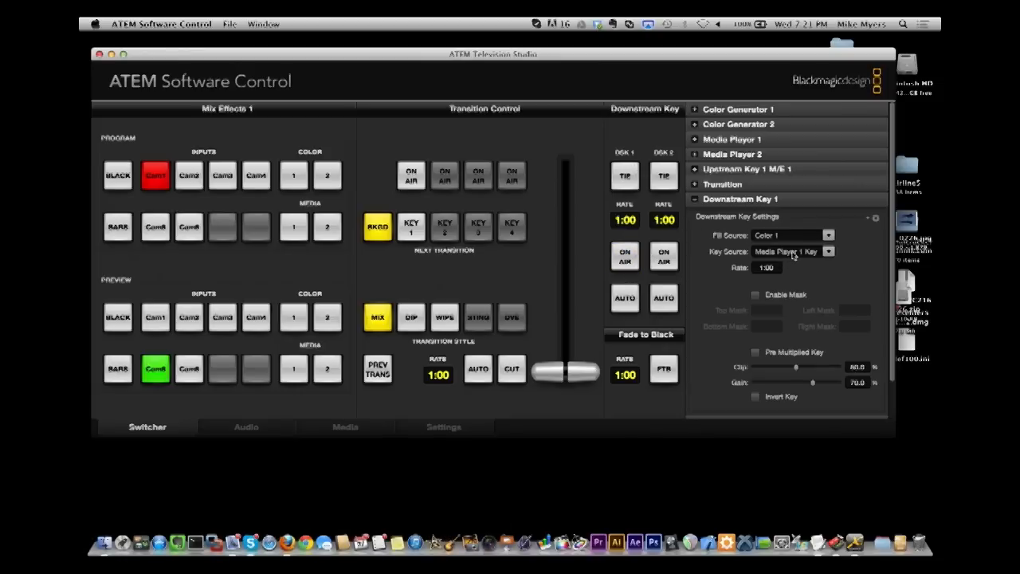
{"action": "left_click", "coordinate": [826, 234]}
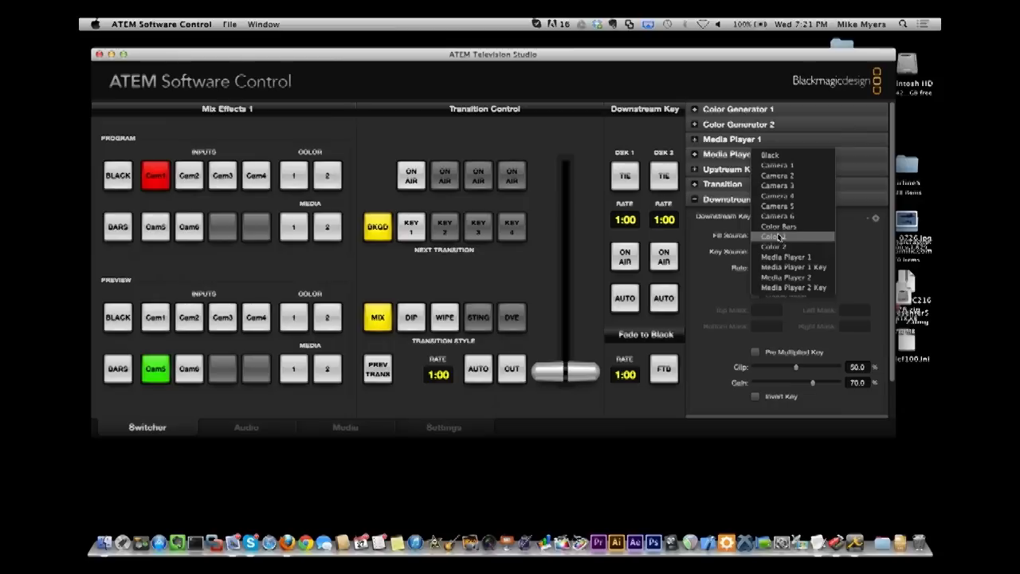
{"action": "mouse_move", "coordinate": [784, 164]}
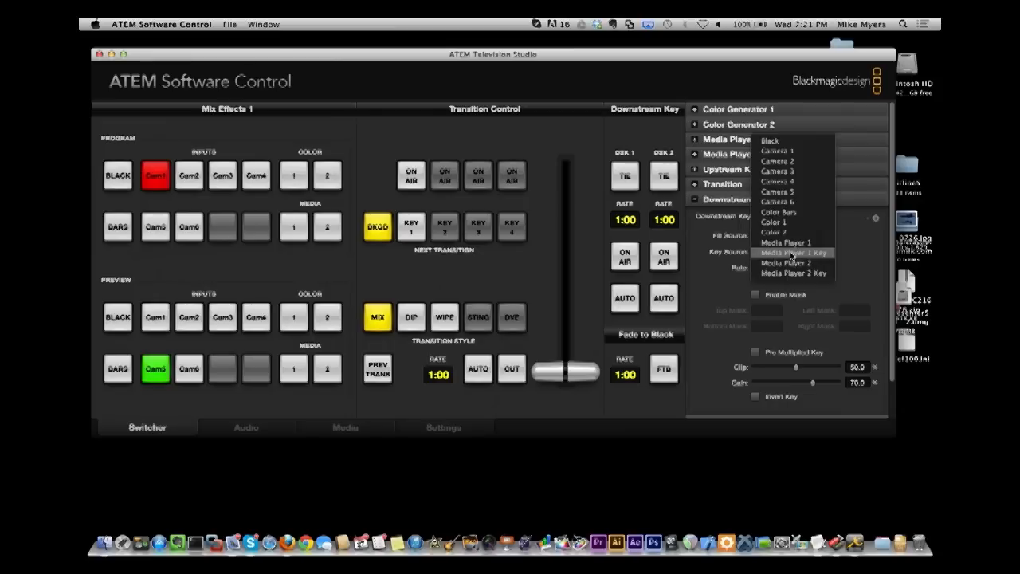
{"action": "mouse_move", "coordinate": [771, 221]}
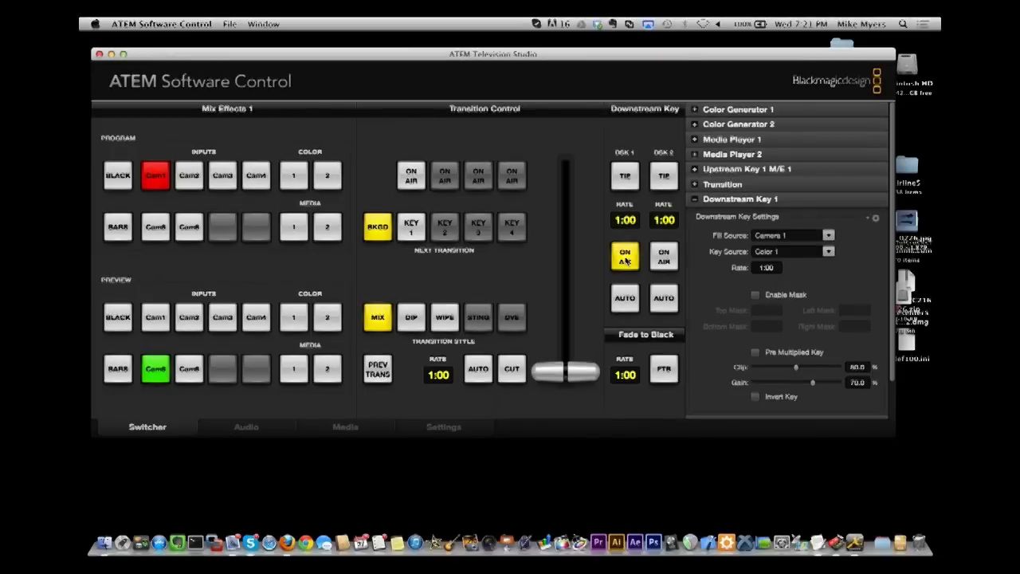
{"action": "left_click", "coordinate": [625, 255]}
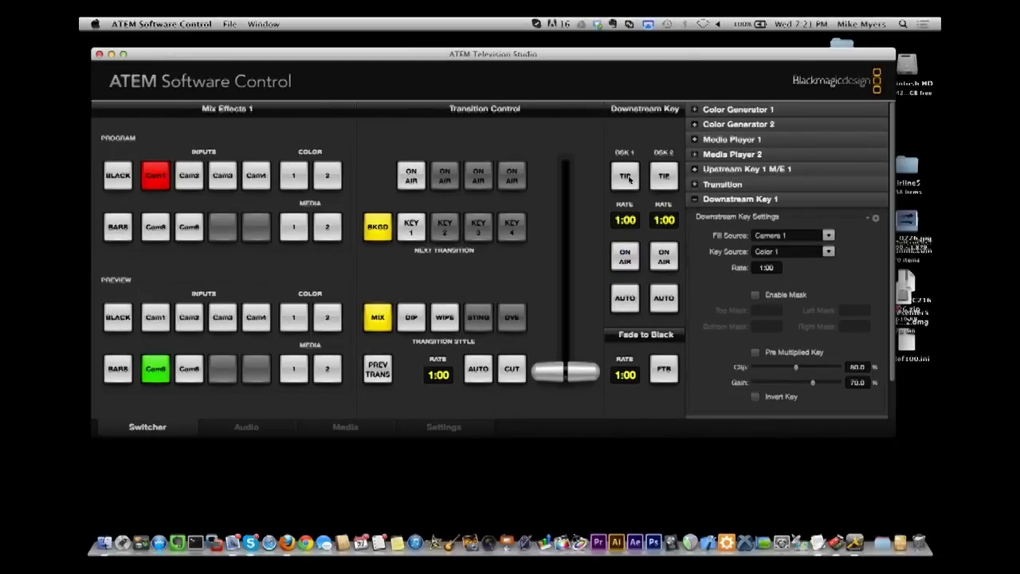
{"action": "left_click", "coordinate": [625, 255]}
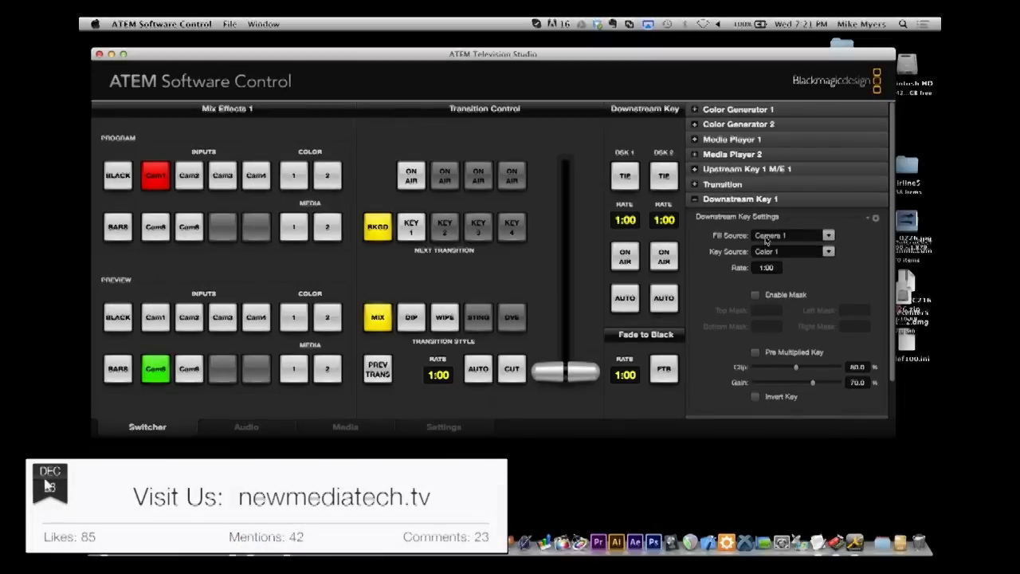
{"action": "mouse_move", "coordinate": [714, 213]}
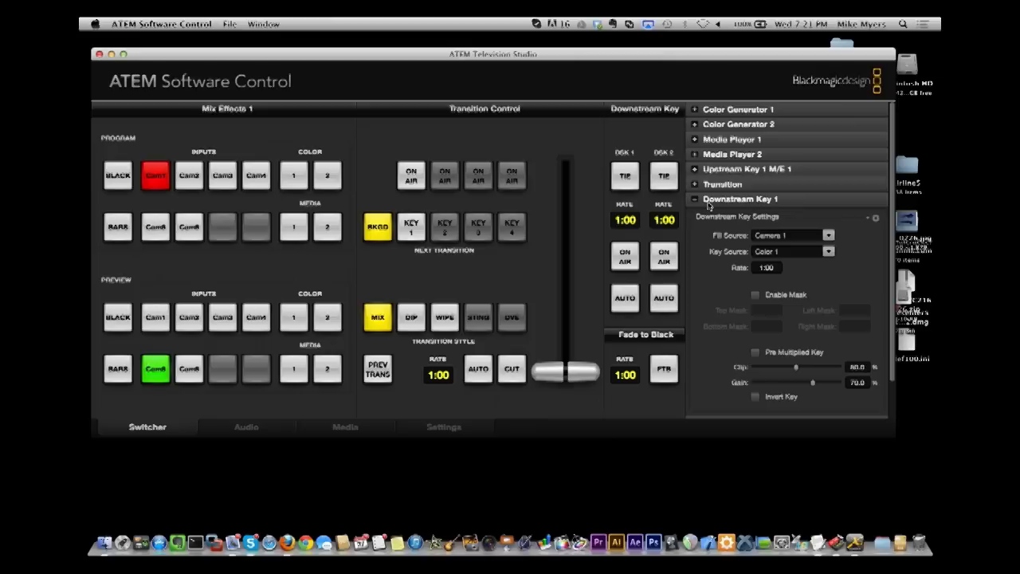
- Make upstream key 1 a chroma key with hue 83.7, Color 1 as fill and Enable Mask ticked
{"action": "left_click", "coordinate": [695, 199]}
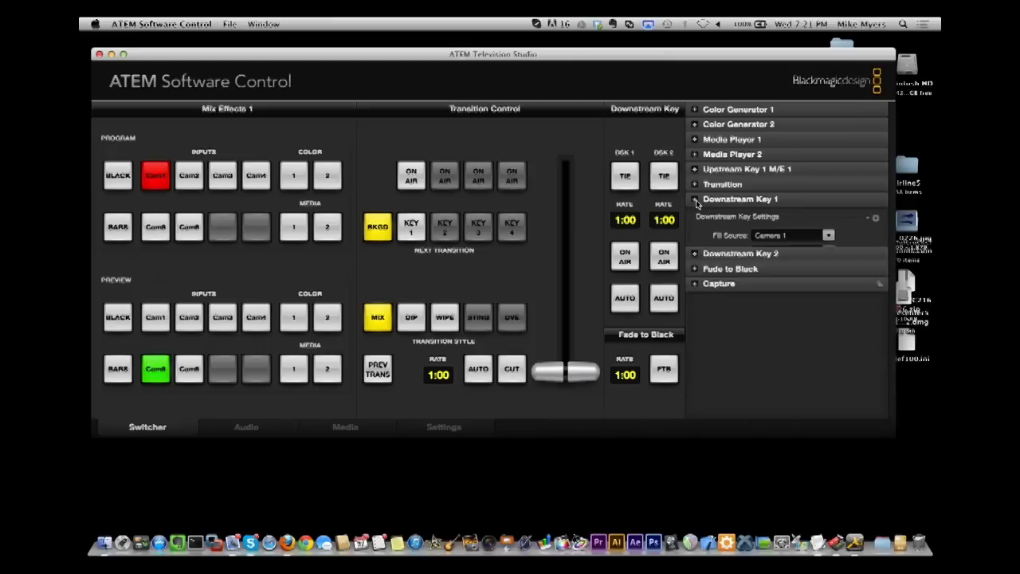
{"action": "left_click", "coordinate": [695, 199]}
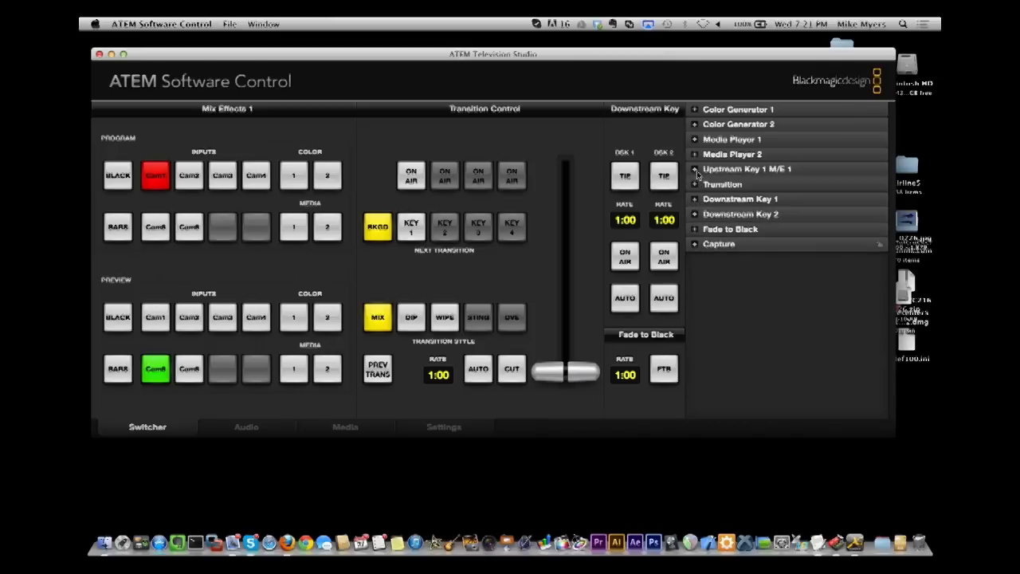
{"action": "left_click", "coordinate": [695, 169]}
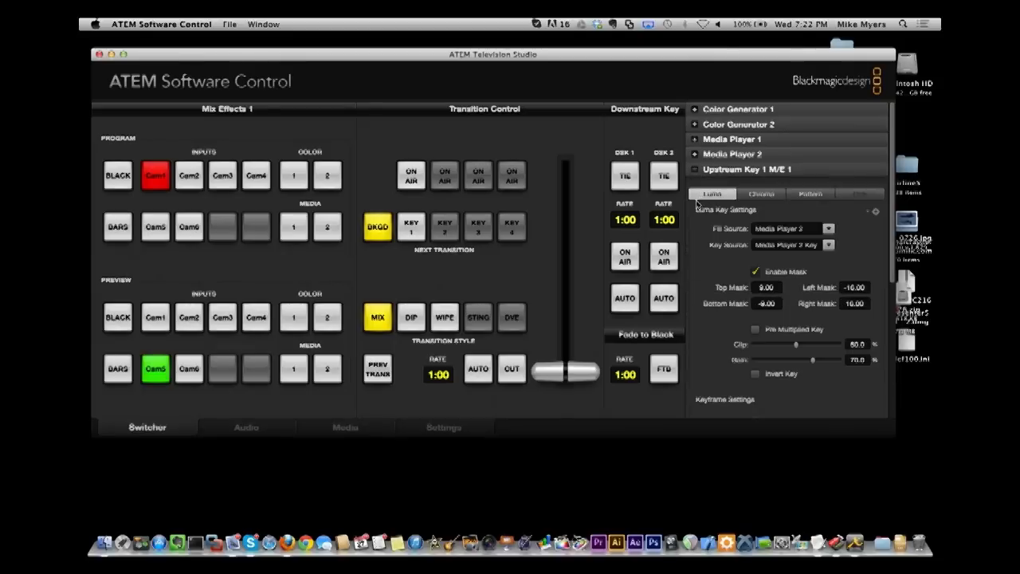
{"action": "left_click", "coordinate": [760, 194]}
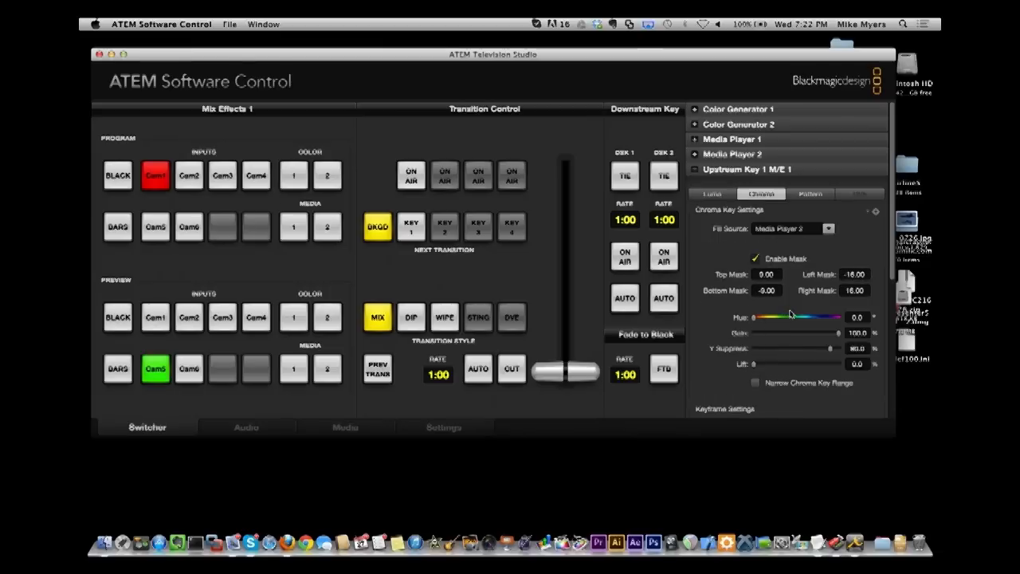
{"action": "mouse_move", "coordinate": [793, 310]}
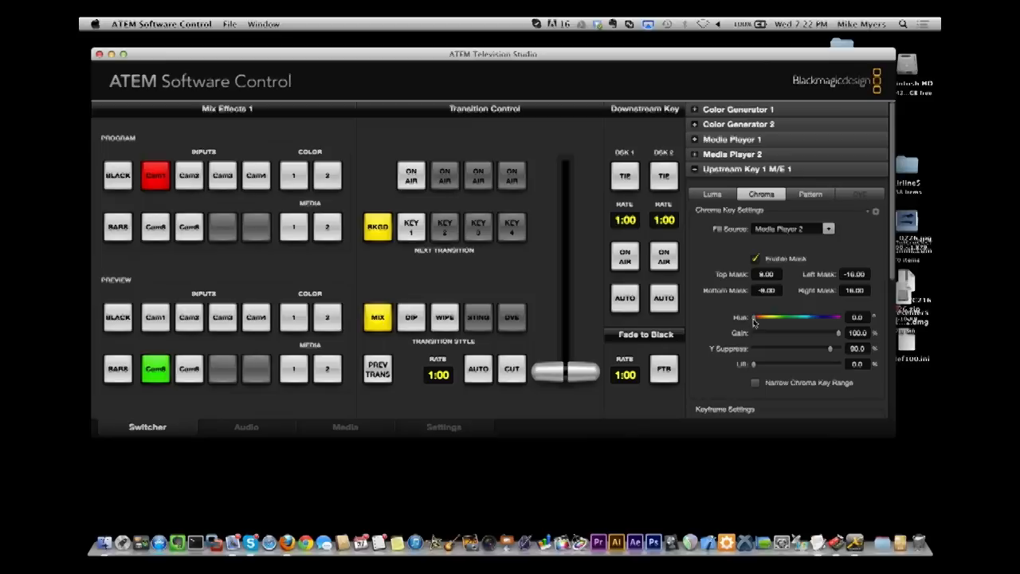
{"action": "left_click_drag", "start_coordinate": [746, 317], "coordinate": [772, 317]}
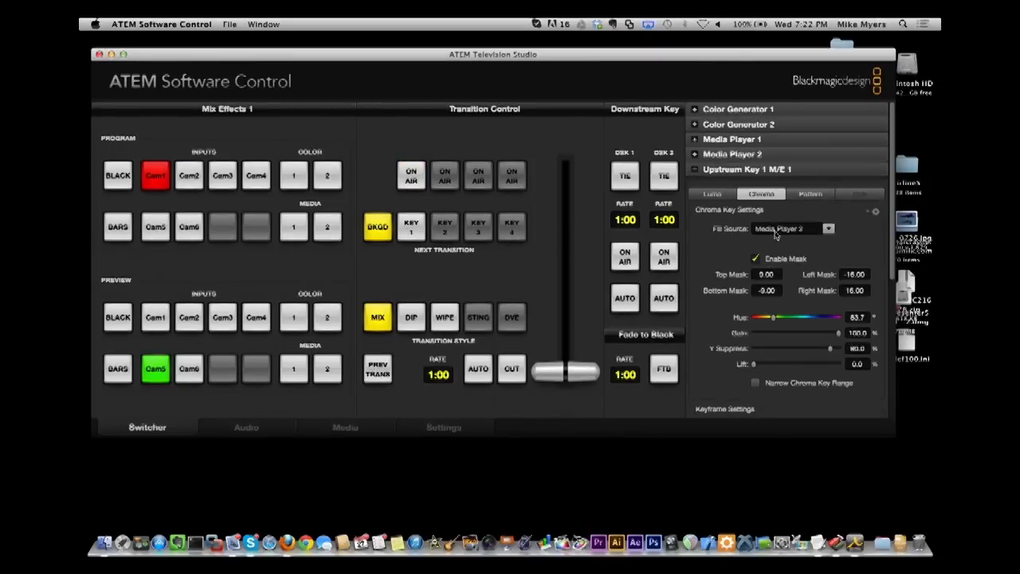
{"action": "left_click", "coordinate": [826, 229]}
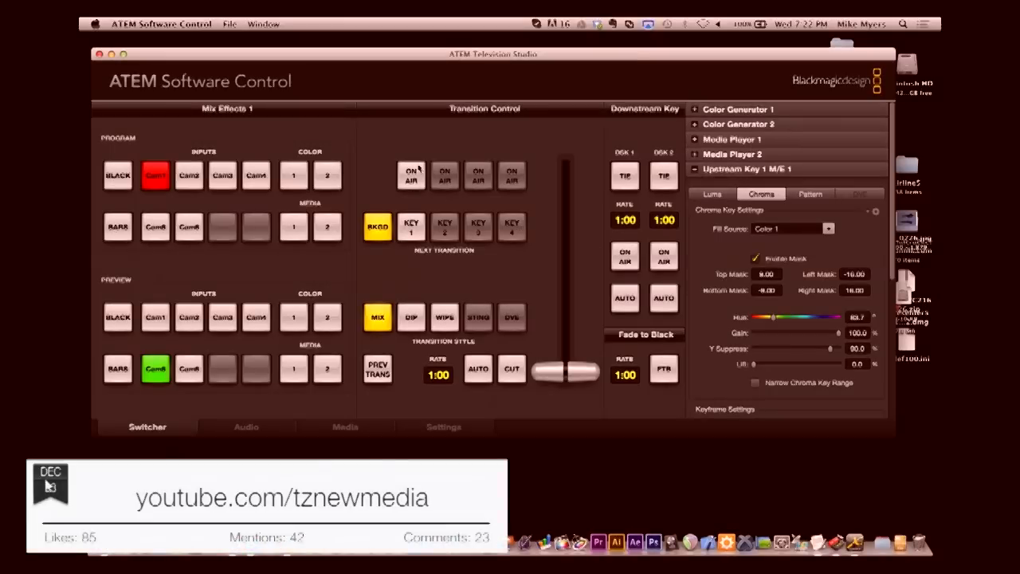
- Take key 1 on air and off, run two AUTO transitions with KEY 1 included, then leave only background selected
{"action": "left_click", "coordinate": [411, 176]}
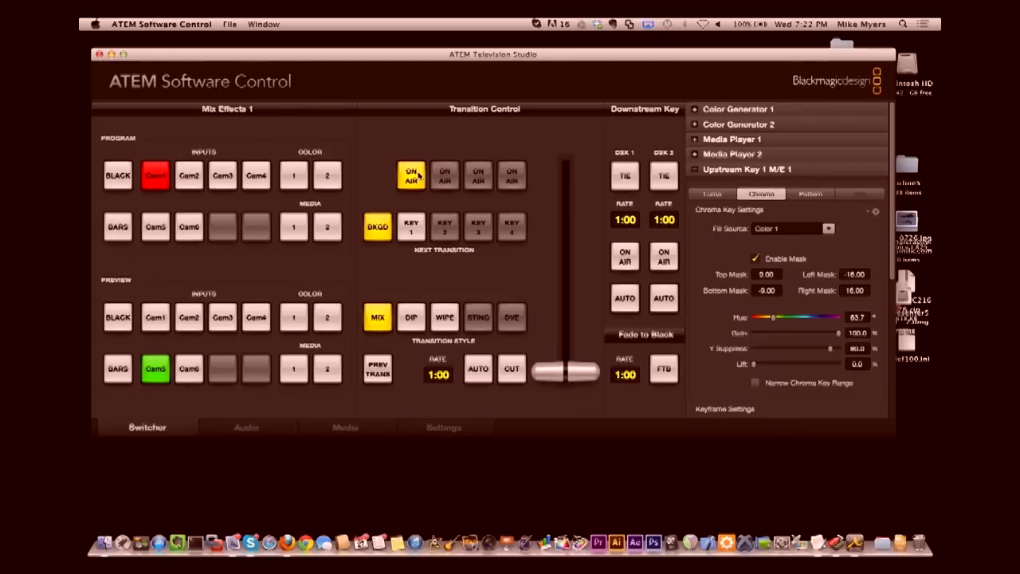
{"action": "left_click", "coordinate": [411, 175]}
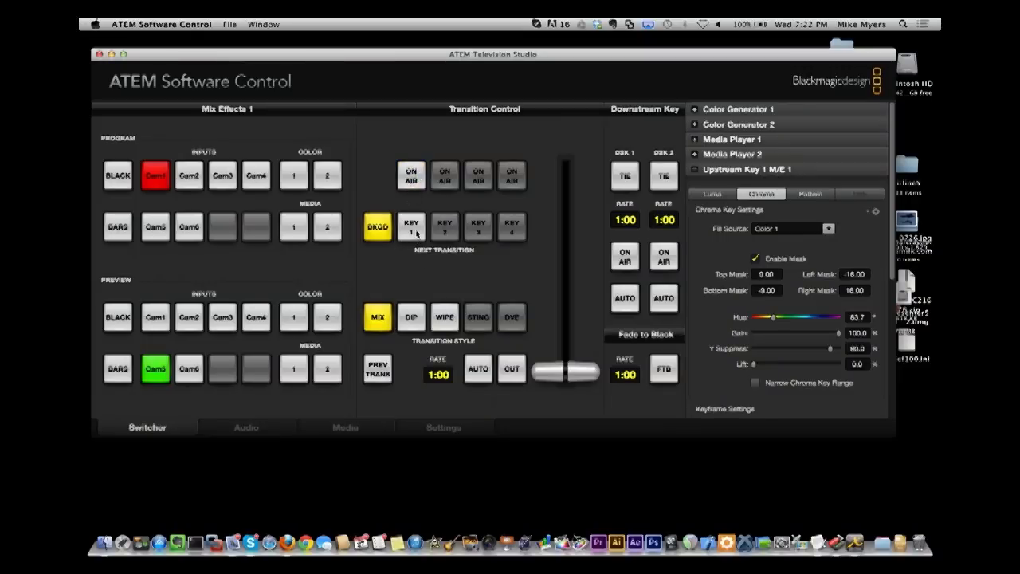
{"action": "left_click", "coordinate": [412, 226]}
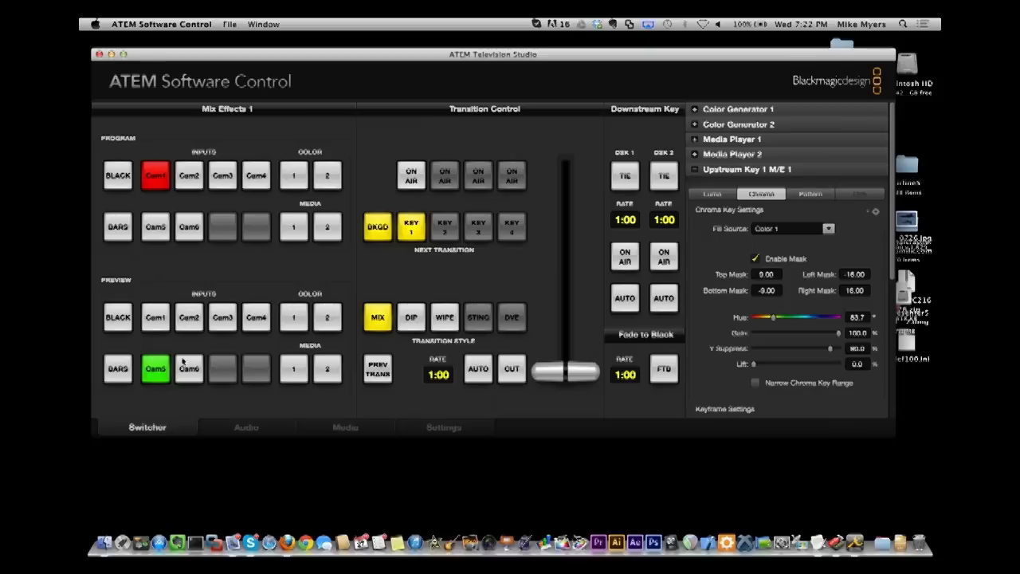
{"action": "left_click", "coordinate": [155, 317]}
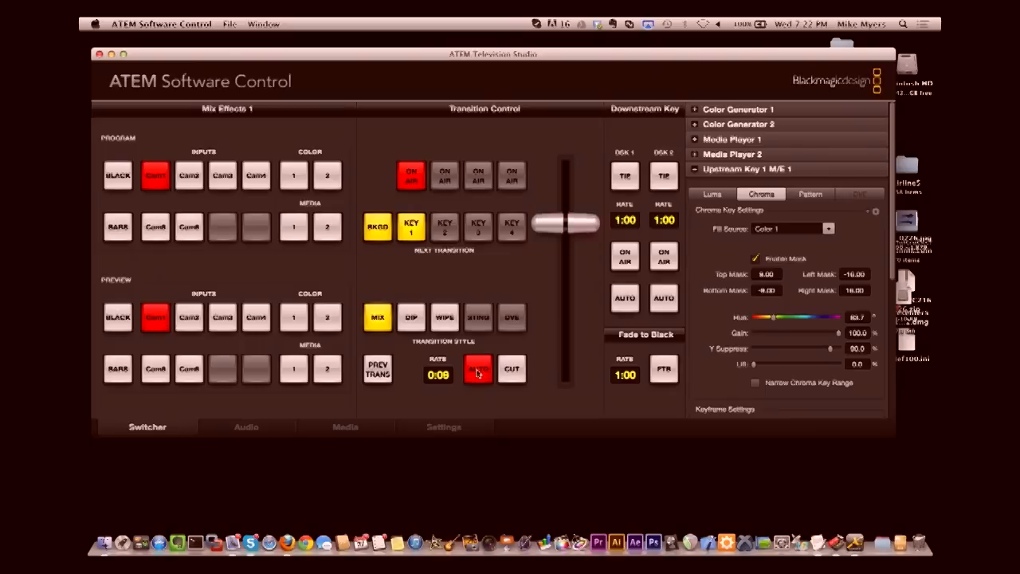
{"action": "left_click", "coordinate": [478, 368]}
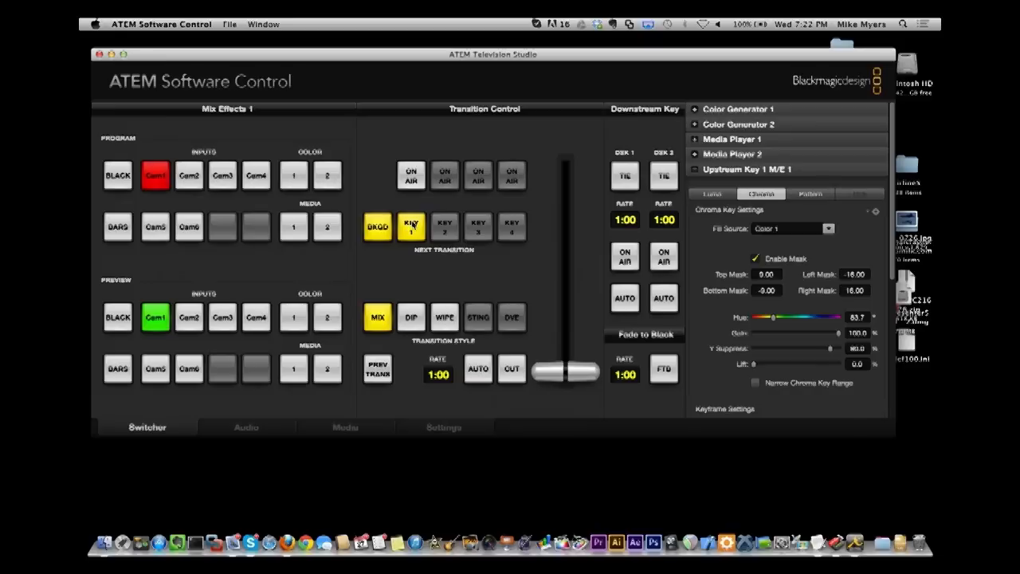
{"action": "left_click", "coordinate": [411, 227]}
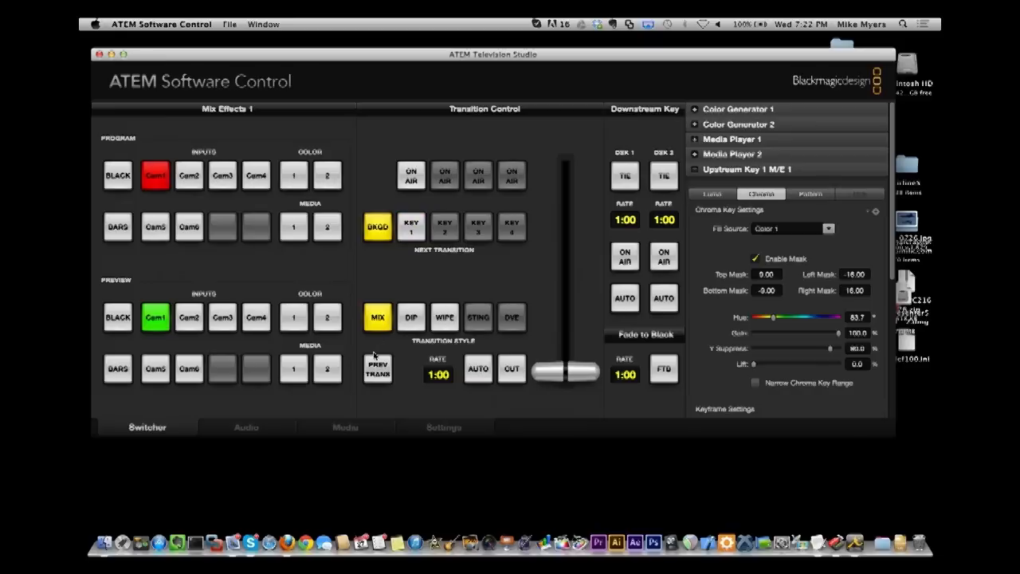
{"action": "mouse_move", "coordinate": [328, 259]}
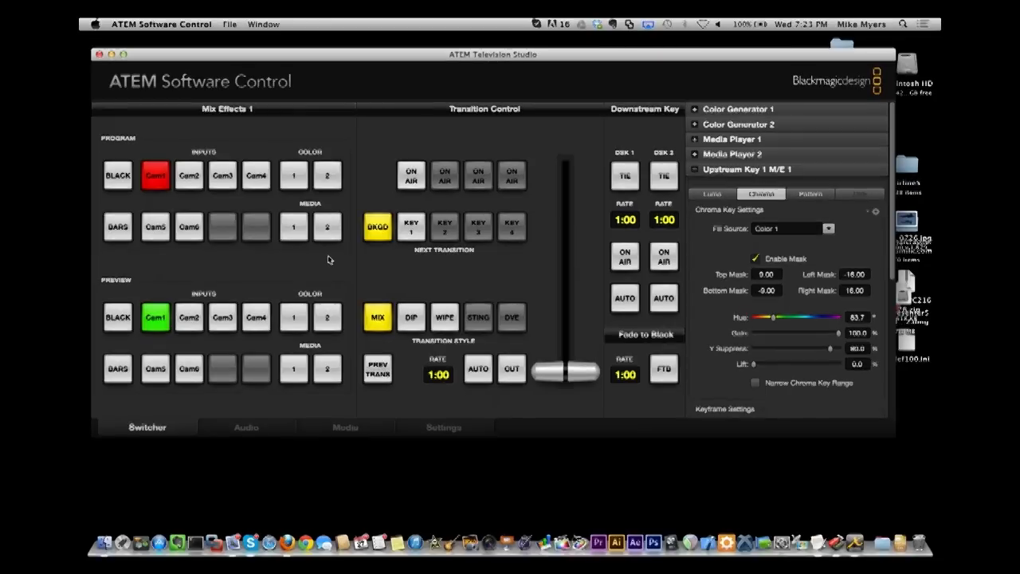
{"action": "mouse_move", "coordinate": [191, 262]}
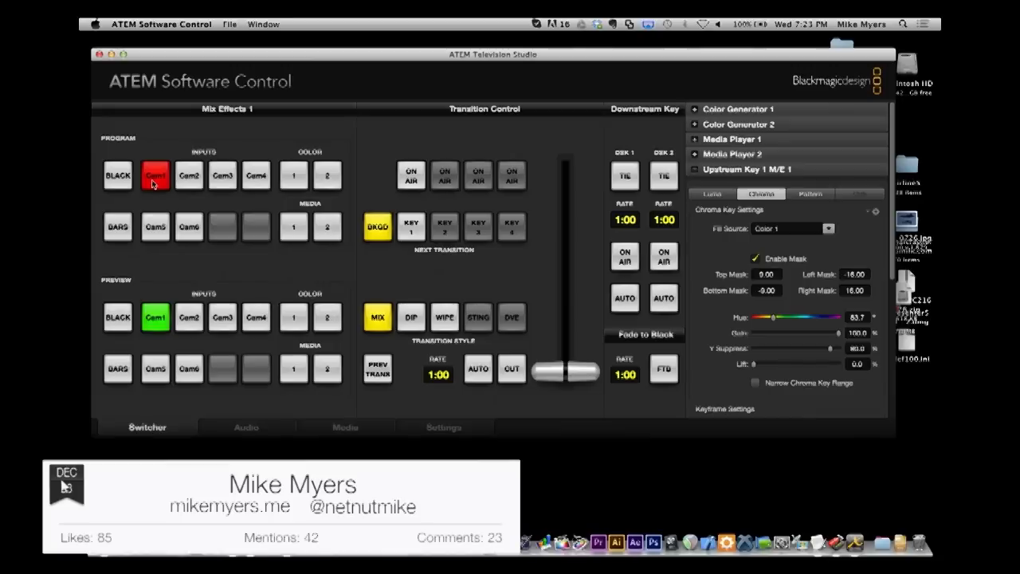
{"action": "mouse_move", "coordinate": [197, 274]}
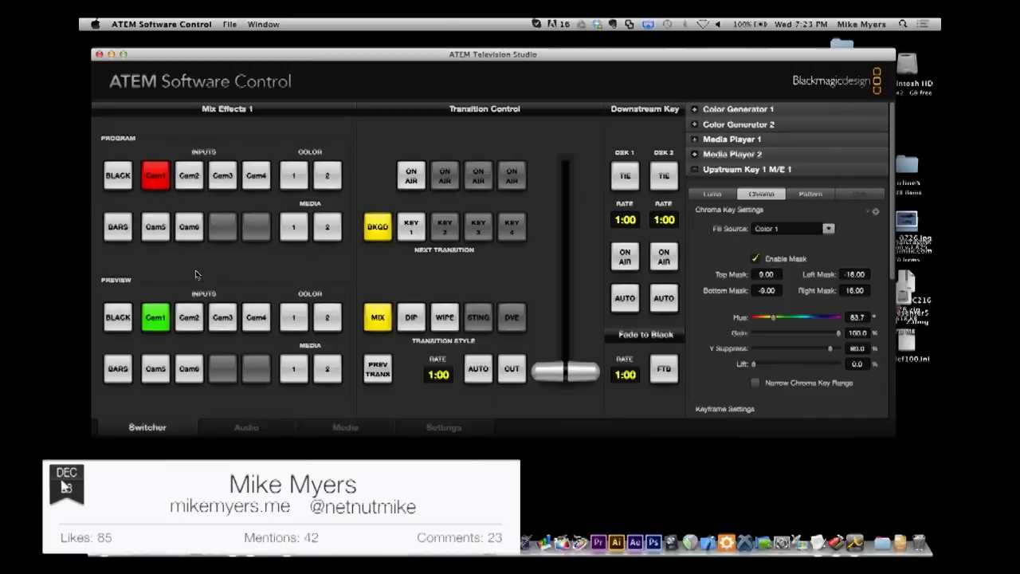
- Cue Cam2, Cam3, Cam1, Cam6 and Cam1 in turn on the Preview row
{"action": "left_click", "coordinate": [188, 317]}
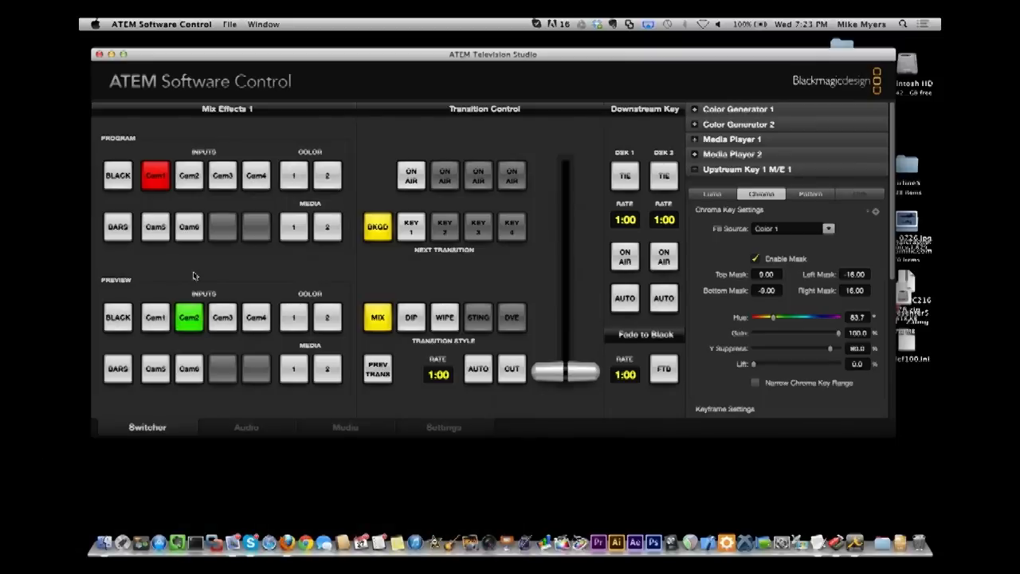
{"action": "left_click", "coordinate": [223, 316]}
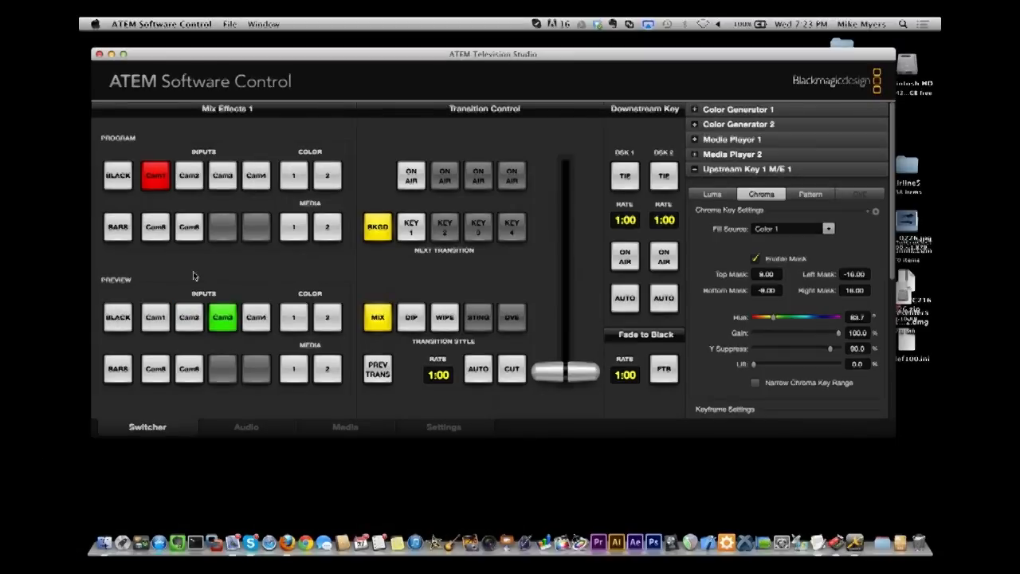
{"action": "left_click", "coordinate": [156, 368]}
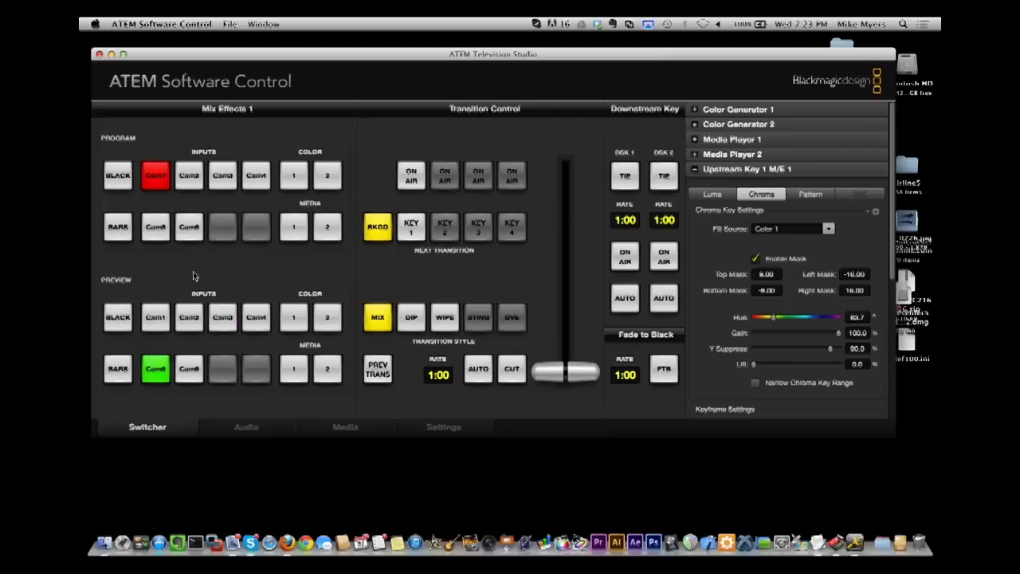
{"action": "left_click", "coordinate": [188, 368]}
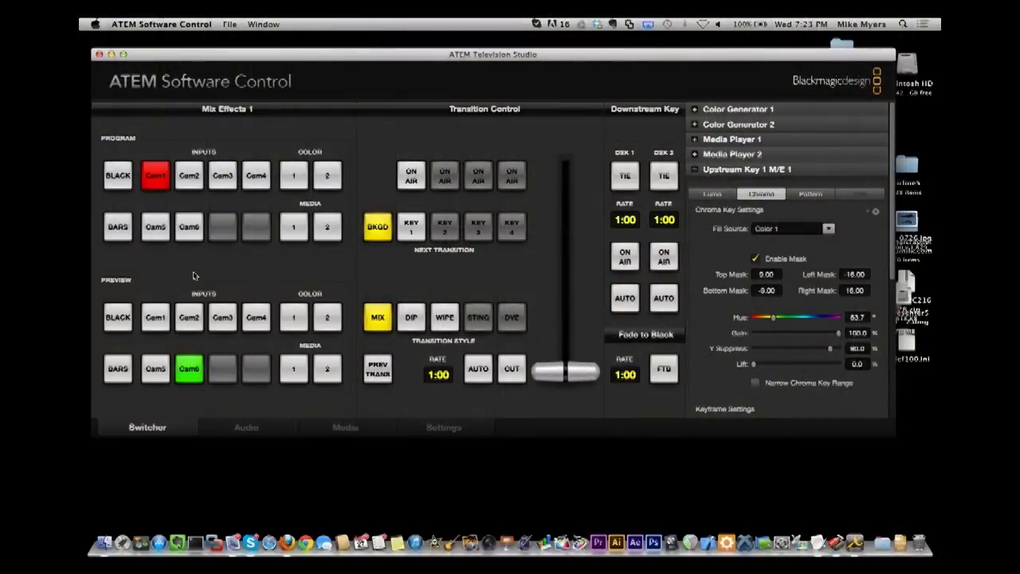
{"action": "left_click", "coordinate": [155, 317]}
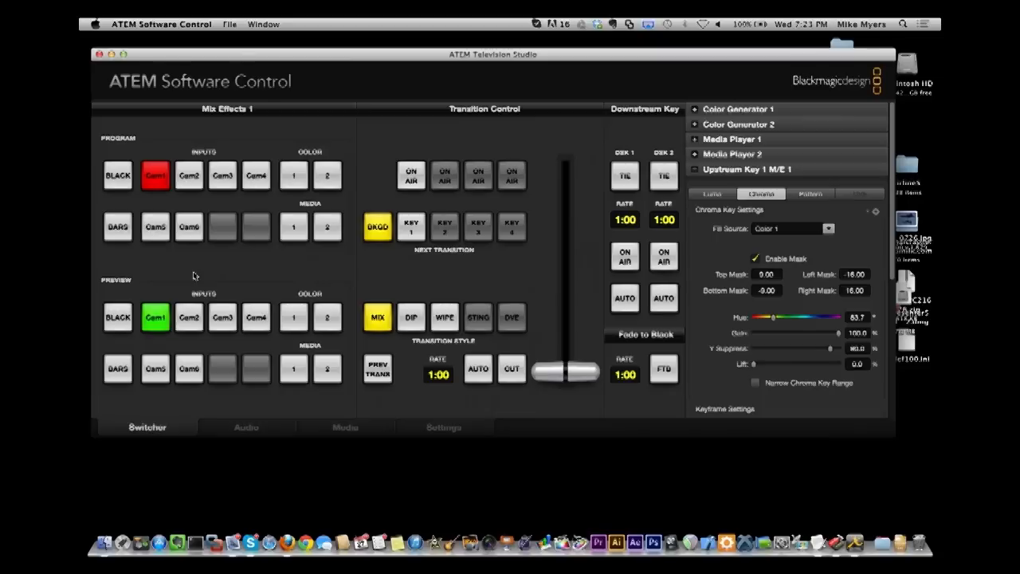
- Run two manual T-bar fades, then put Cam5 straight on program with Cam1 left on preview
{"action": "left_click_drag", "start_coordinate": [564, 369], "coordinate": [564, 169]}
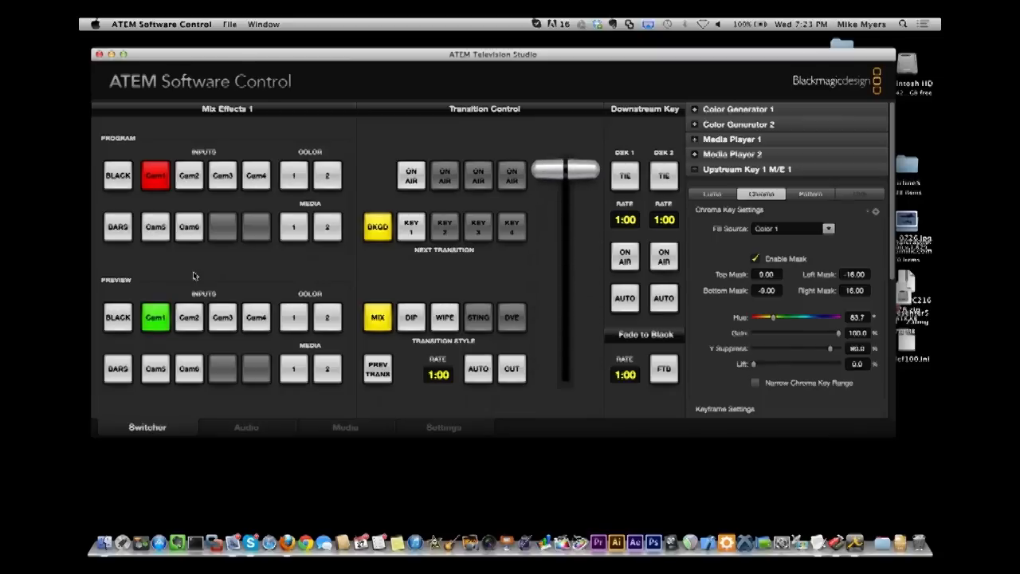
{"action": "left_click_drag", "start_coordinate": [566, 169], "coordinate": [566, 372]}
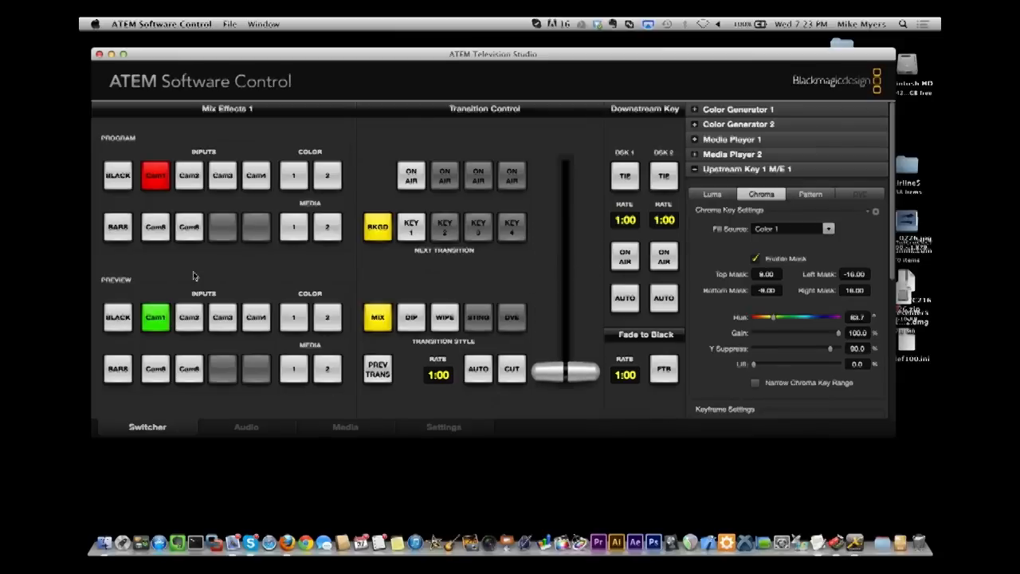
{"action": "mouse_move", "coordinate": [169, 352]}
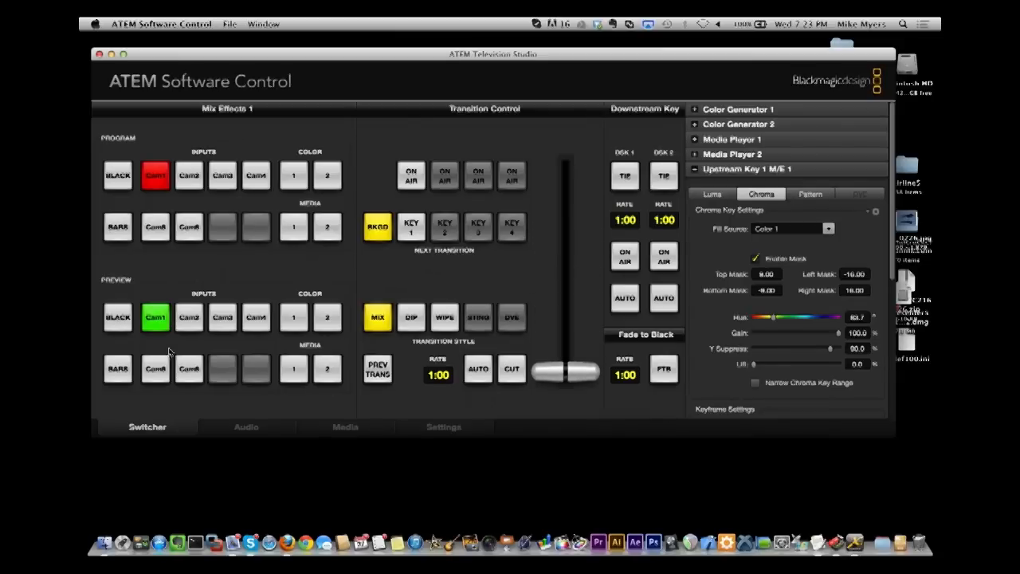
{"action": "left_click", "coordinate": [188, 317]}
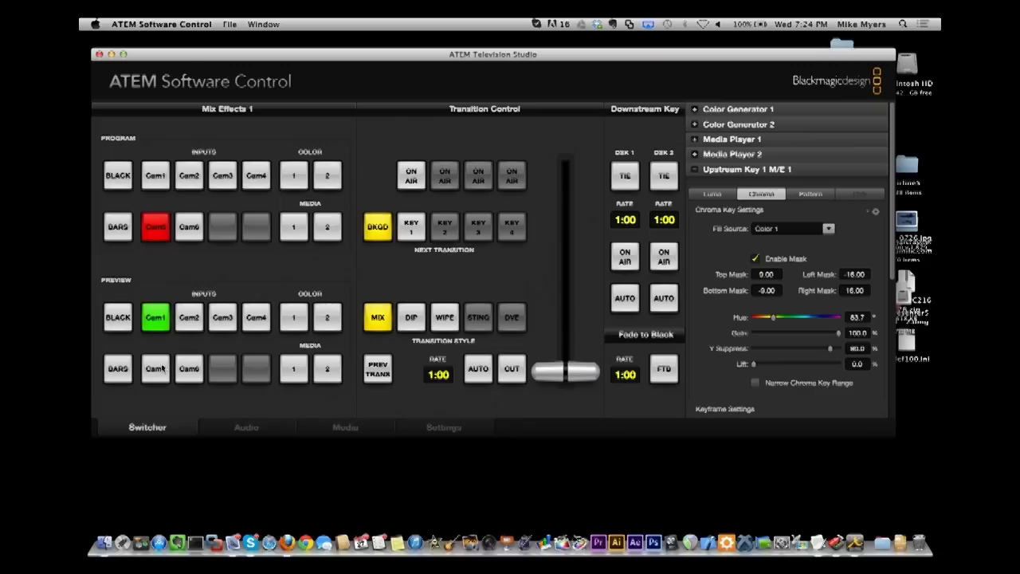
- Put Cam1 back on program and take several hard cuts between program and preview
{"action": "left_click", "coordinate": [157, 368]}
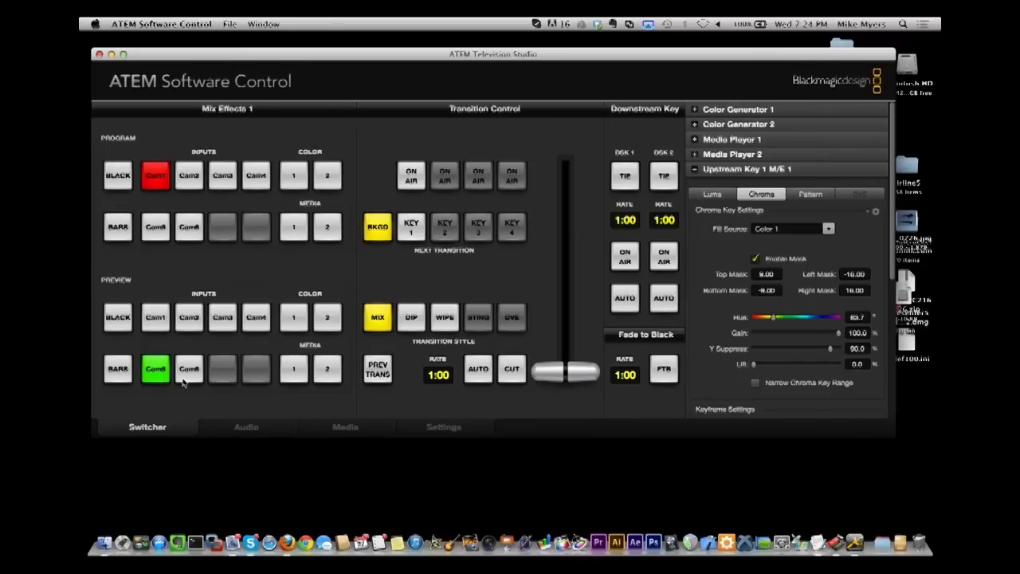
{"action": "left_click", "coordinate": [511, 368]}
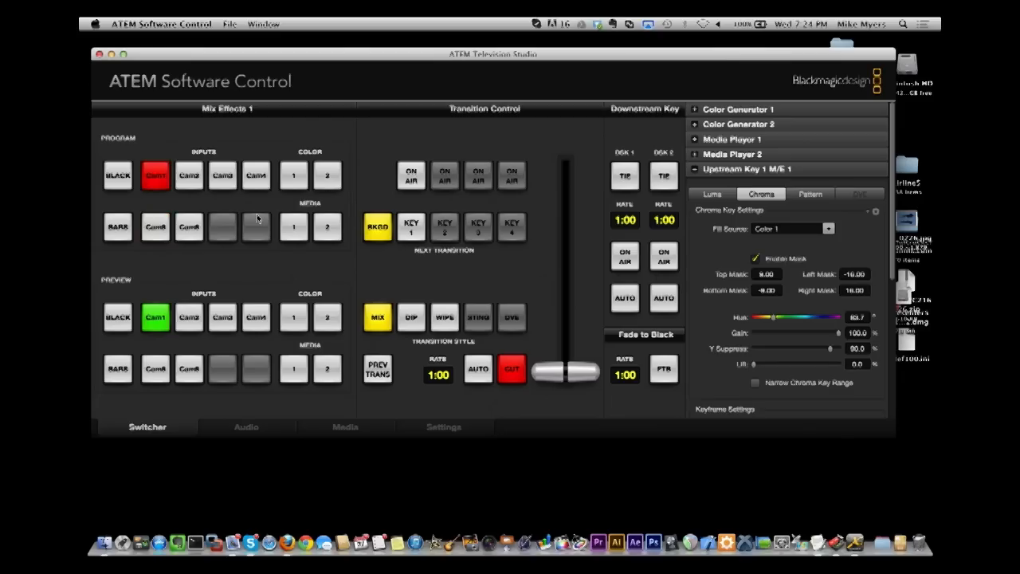
{"action": "left_click", "coordinate": [512, 369]}
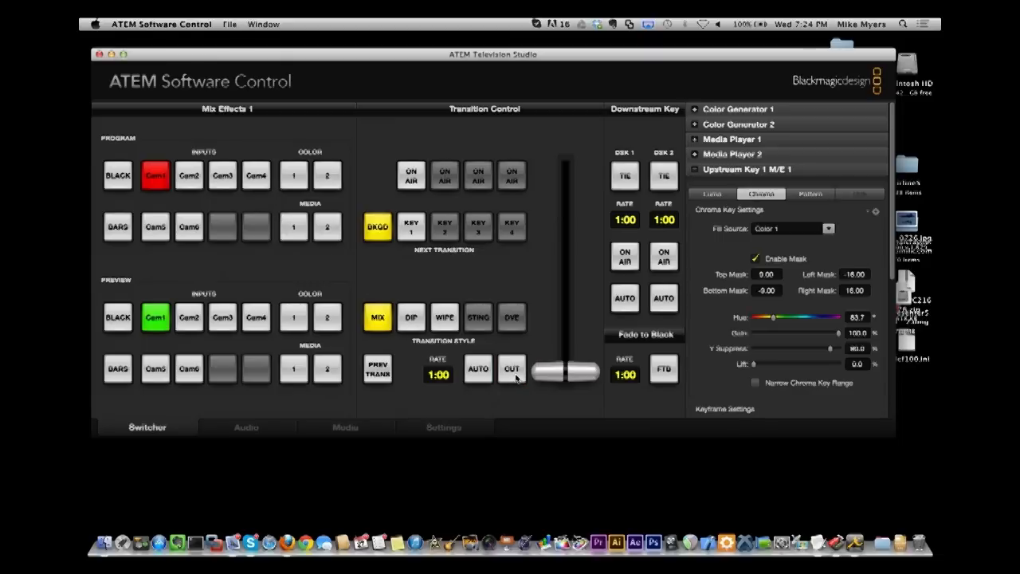
{"action": "mouse_move", "coordinate": [507, 387]}
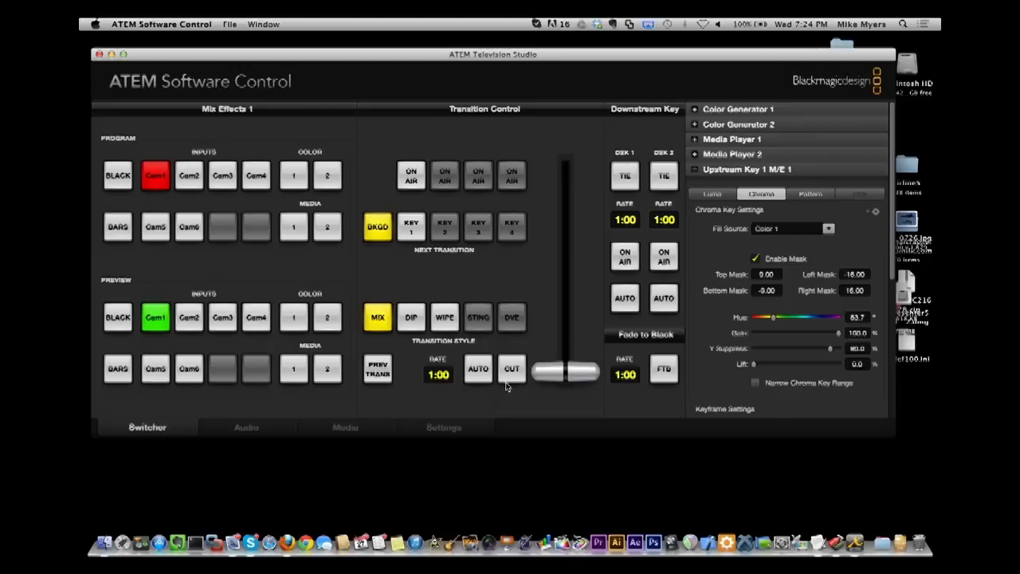
{"action": "left_click", "coordinate": [512, 369]}
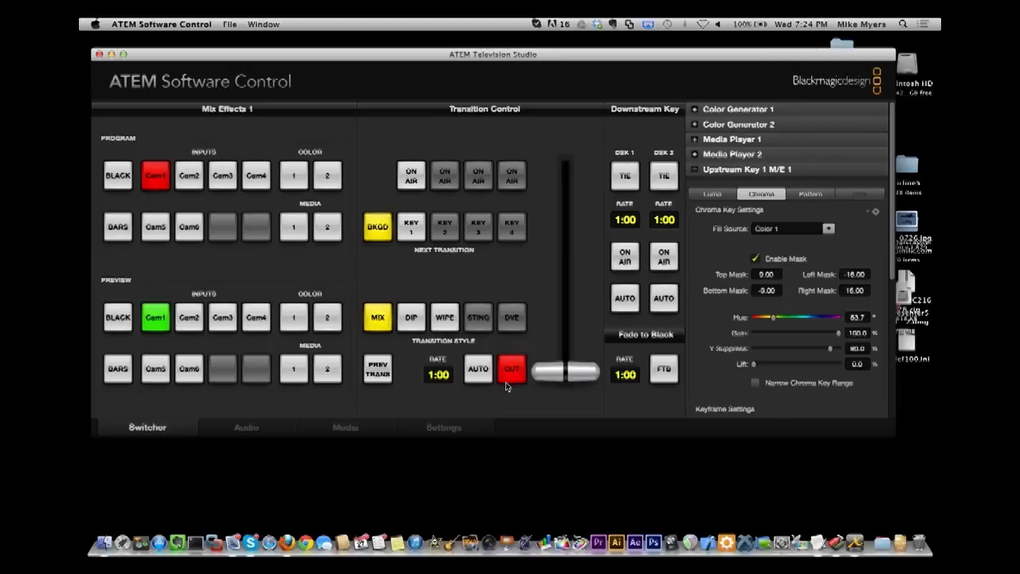
{"action": "left_click", "coordinate": [512, 368]}
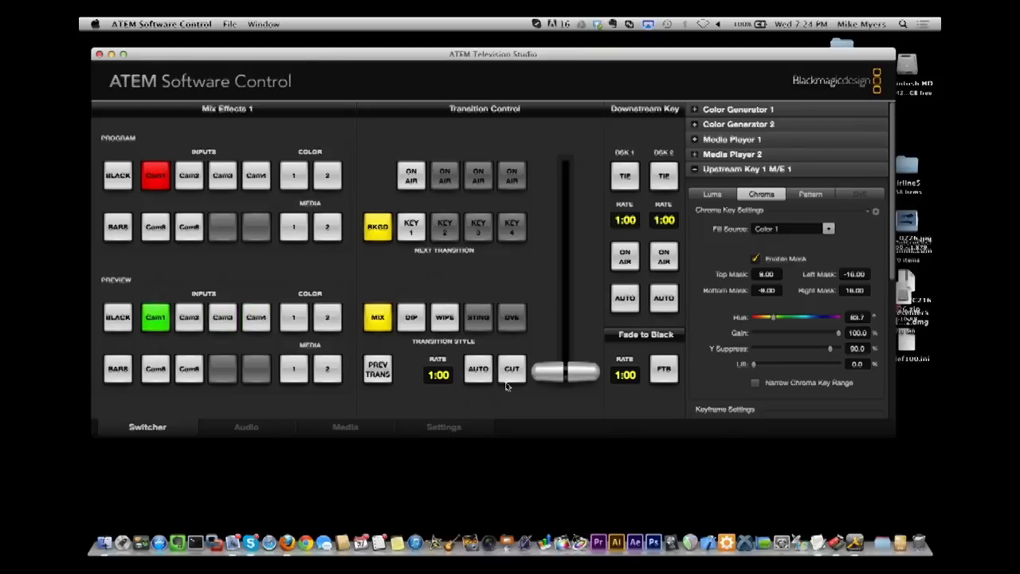
- Cue Cam2 on preview and cut it straight to program
{"action": "left_click", "coordinate": [188, 317]}
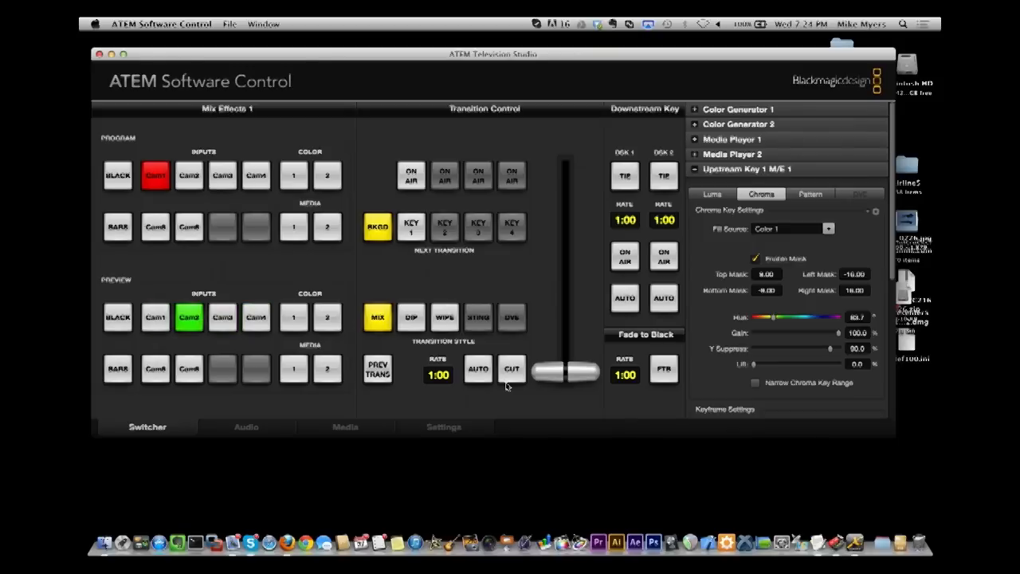
{"action": "left_click", "coordinate": [511, 368]}
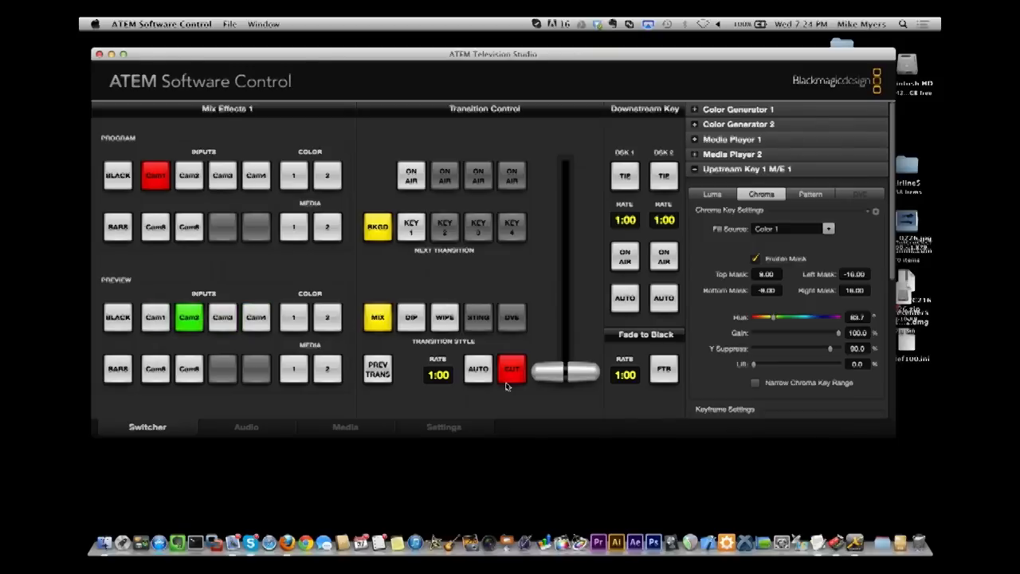